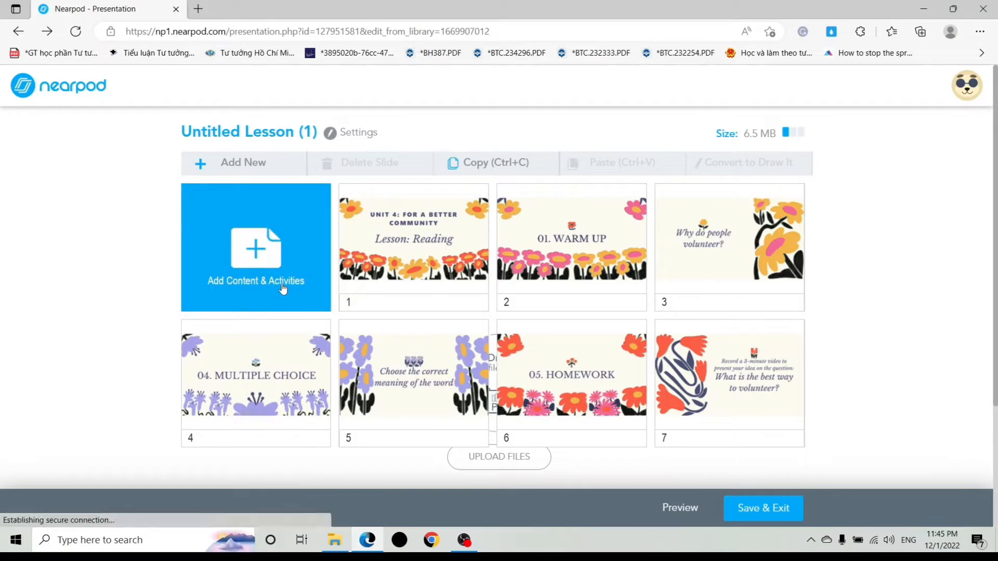
Enter the first poll answer: 'They want to do something good for others'.
click(255, 249)
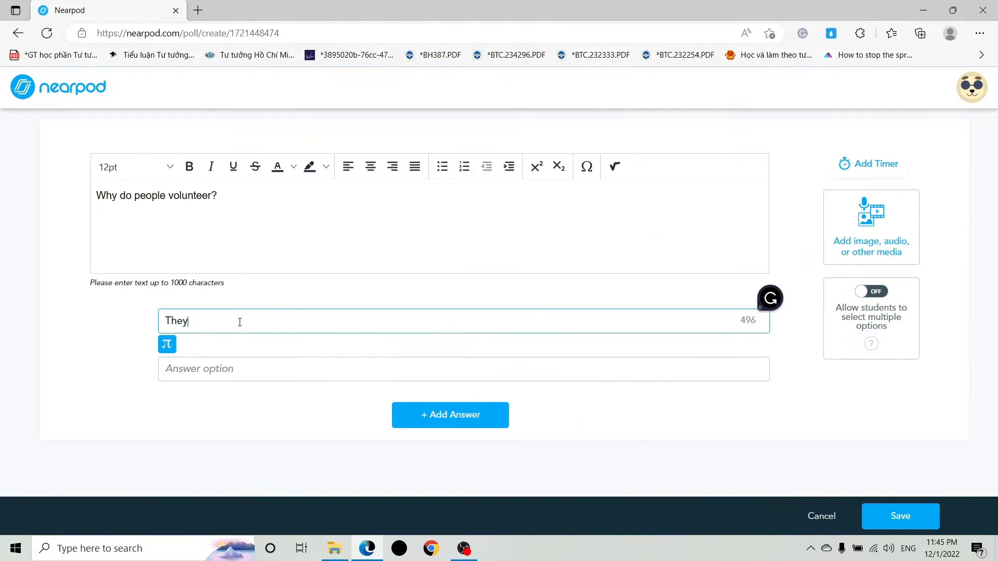
text(want to do something)
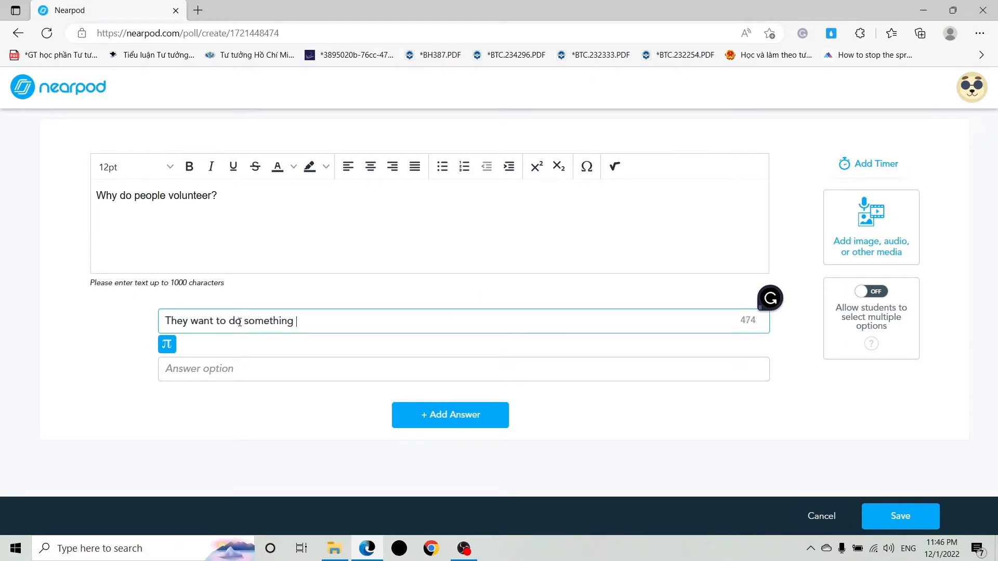
text(good for others)
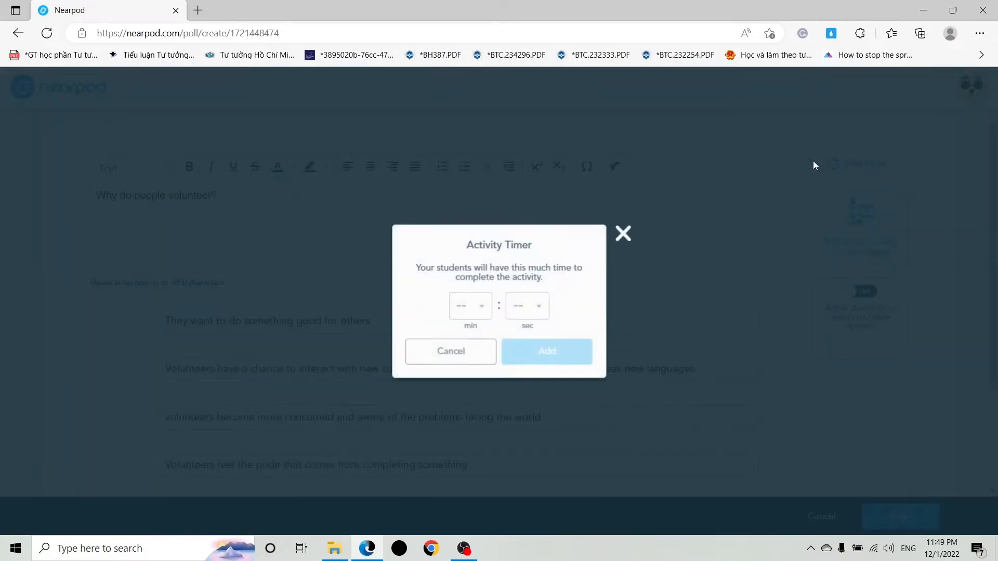
Set a 01:00 poll timer, dismiss the media options, and allow selecting multiple answers.
click(470, 306)
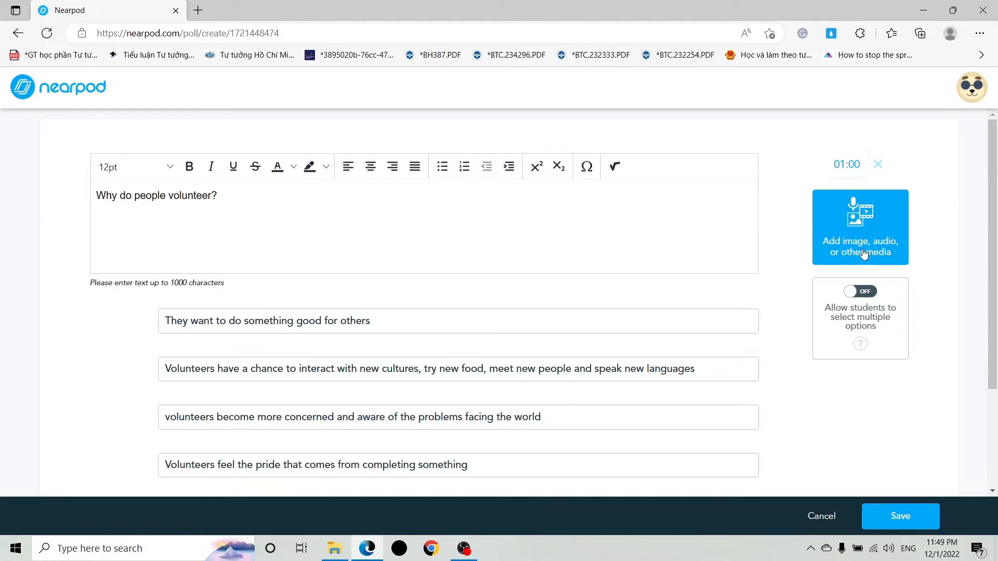
click(860, 226)
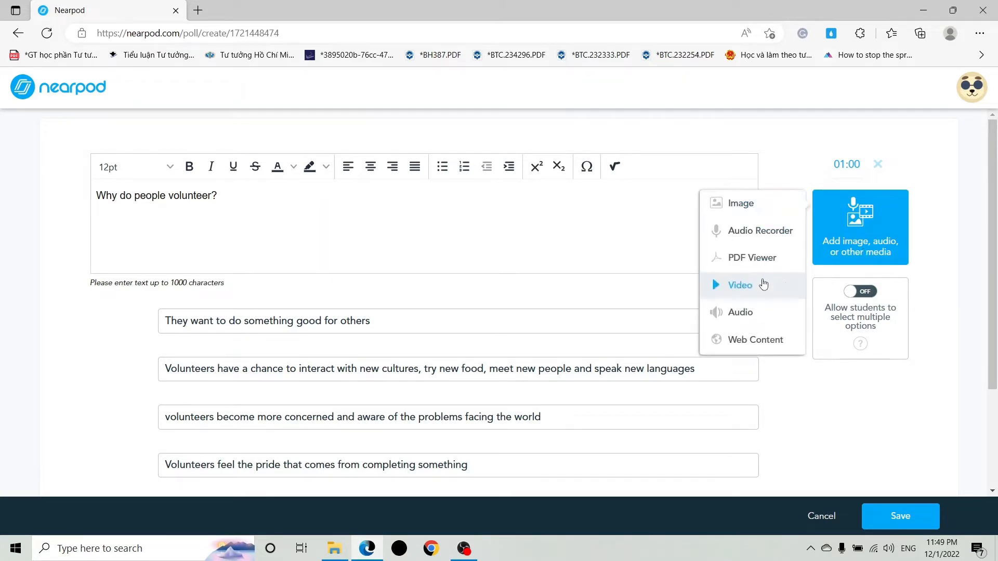
mouse_move(814, 394)
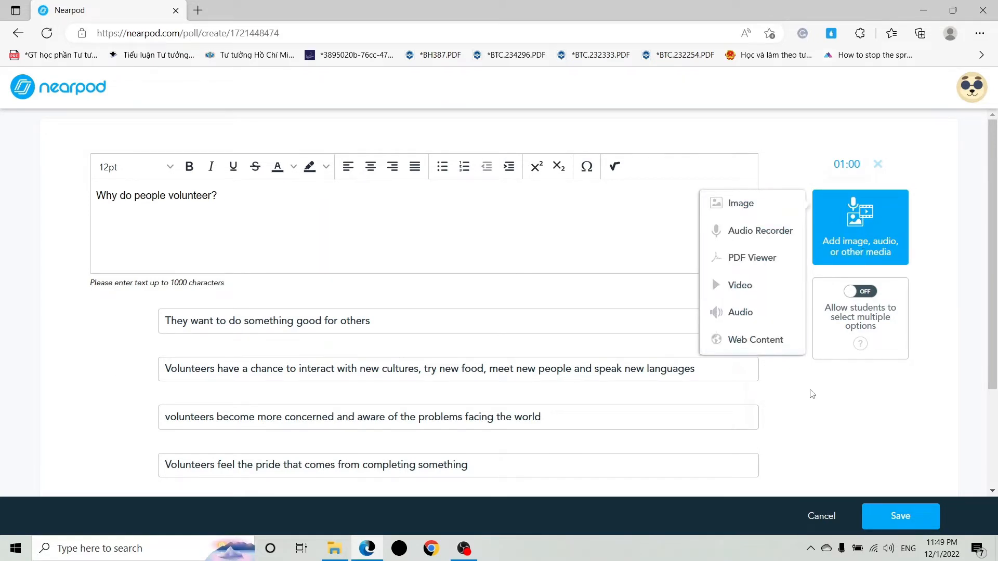
click(861, 291)
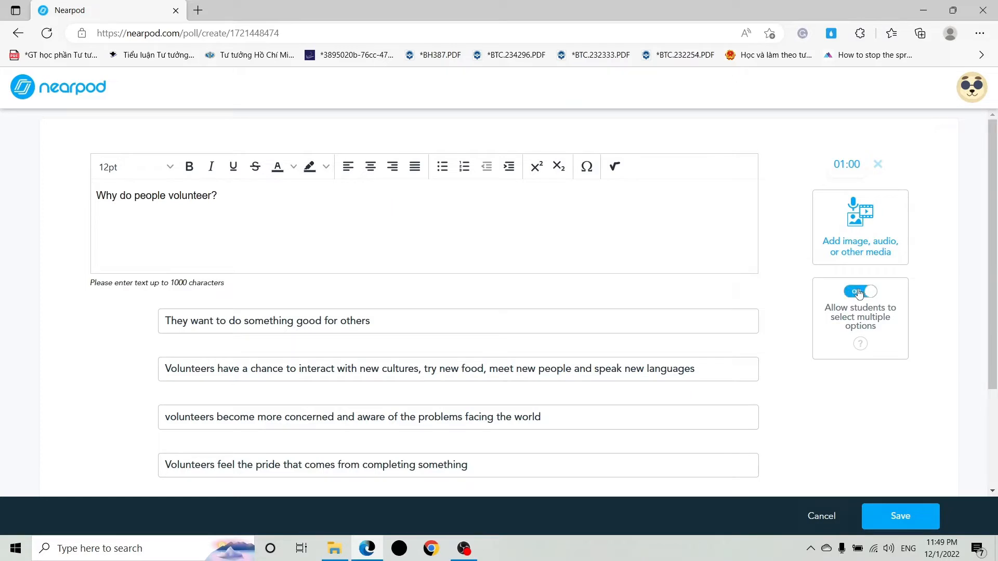
click(859, 291)
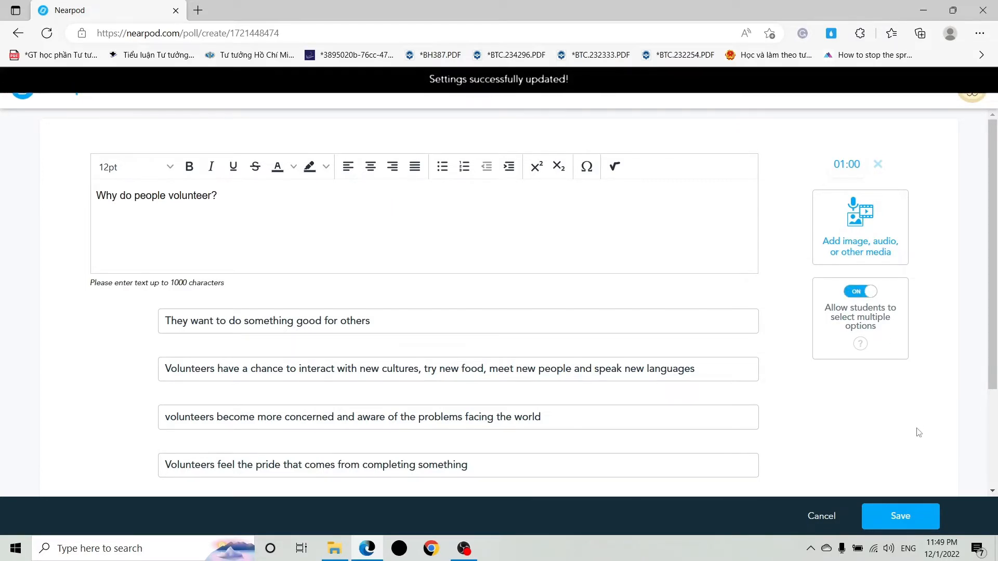
click(901, 516)
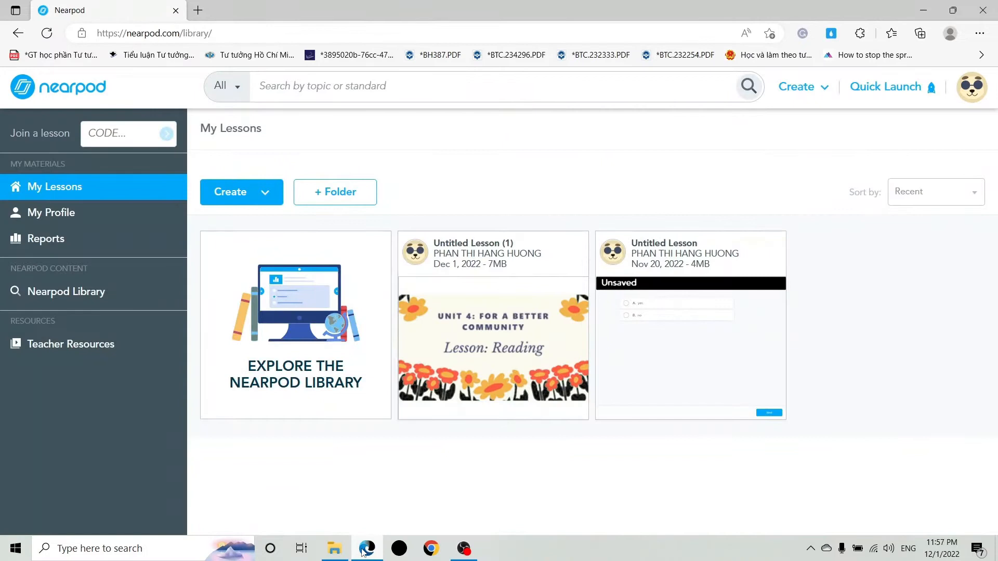
mouse_move(343, 537)
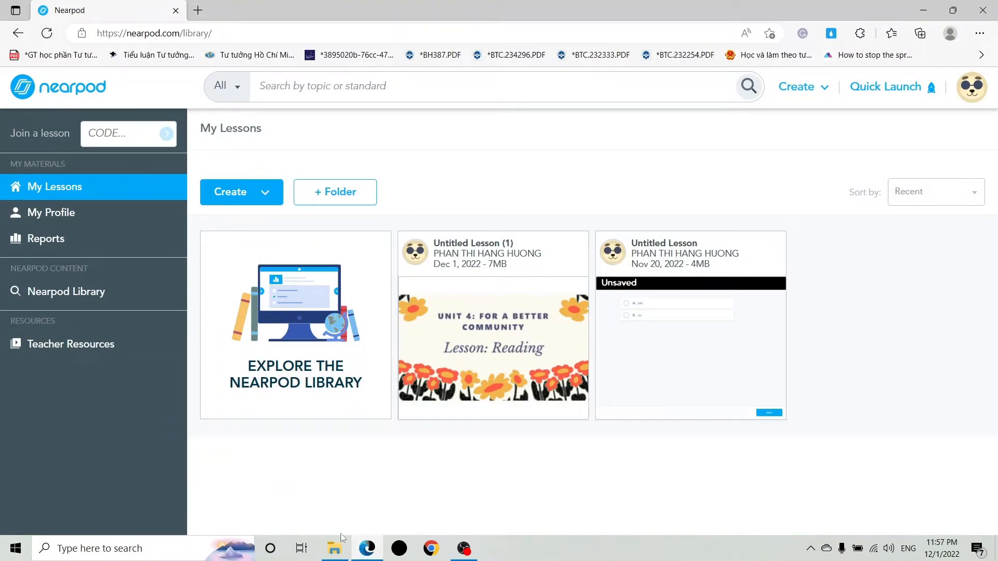
mouse_move(493, 325)
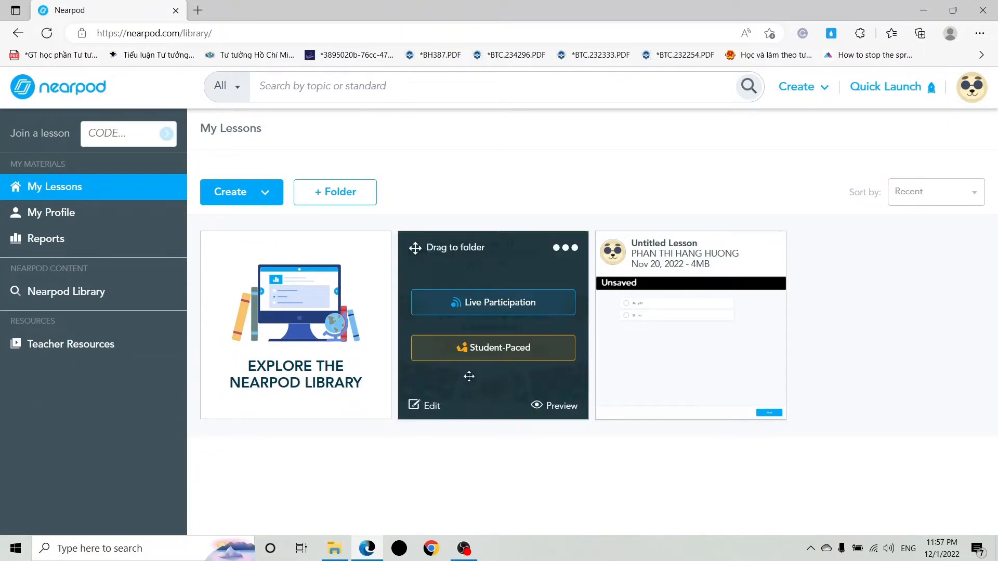
Launch the UNIT 4 lesson as Live Participation and view the poll results in Teacher view.
click(493, 302)
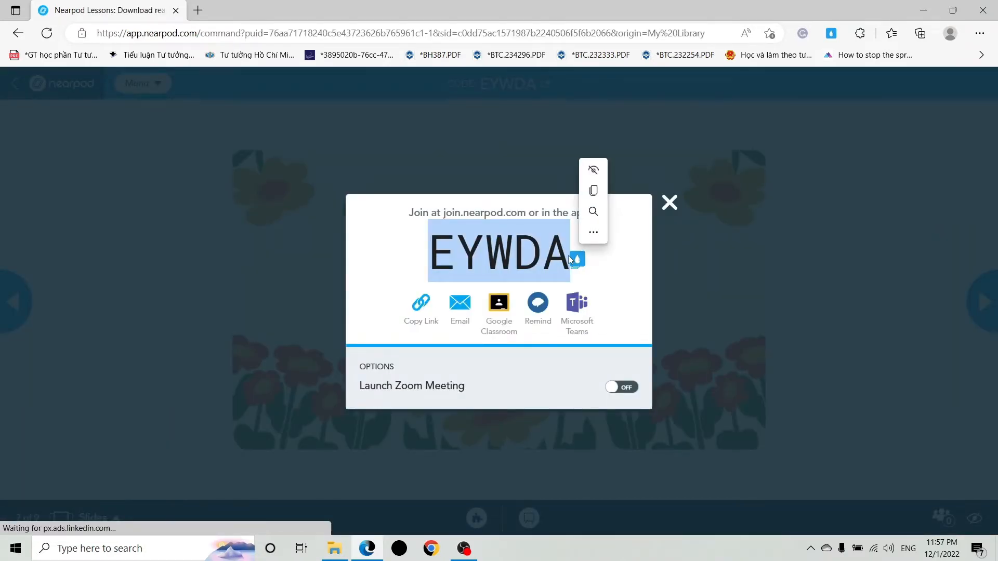
click(669, 202)
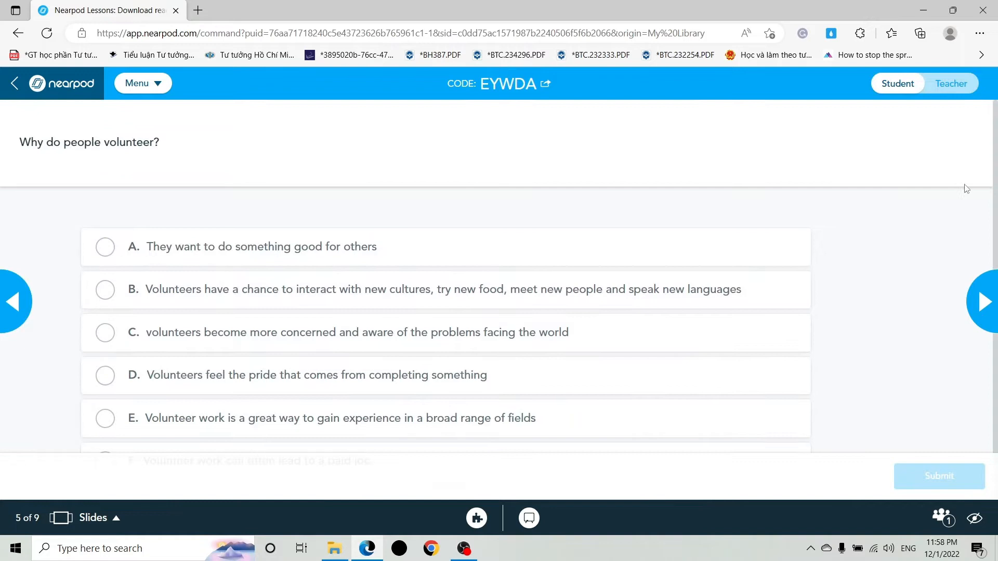
click(951, 83)
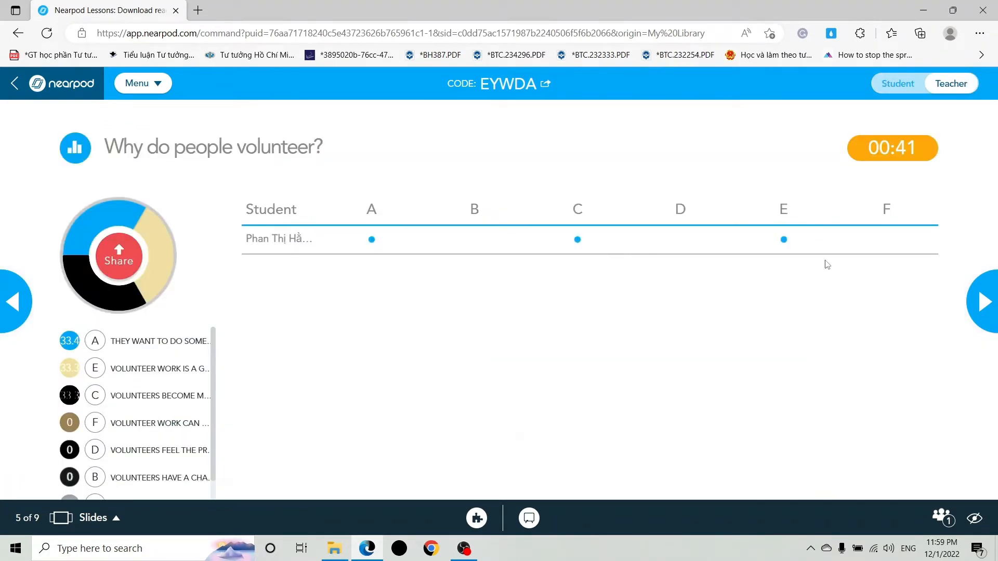
mouse_move(767, 296)
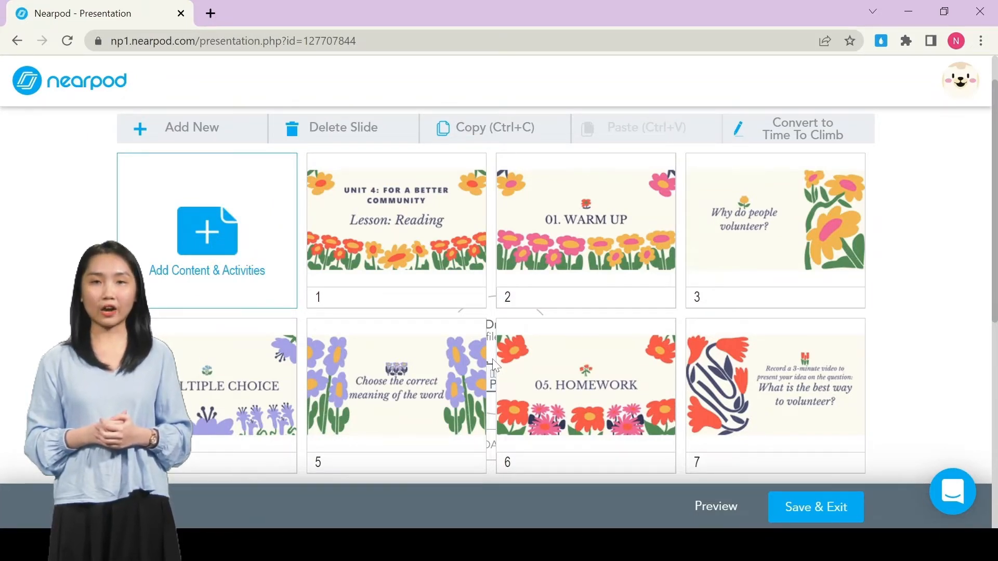
mouse_move(212, 239)
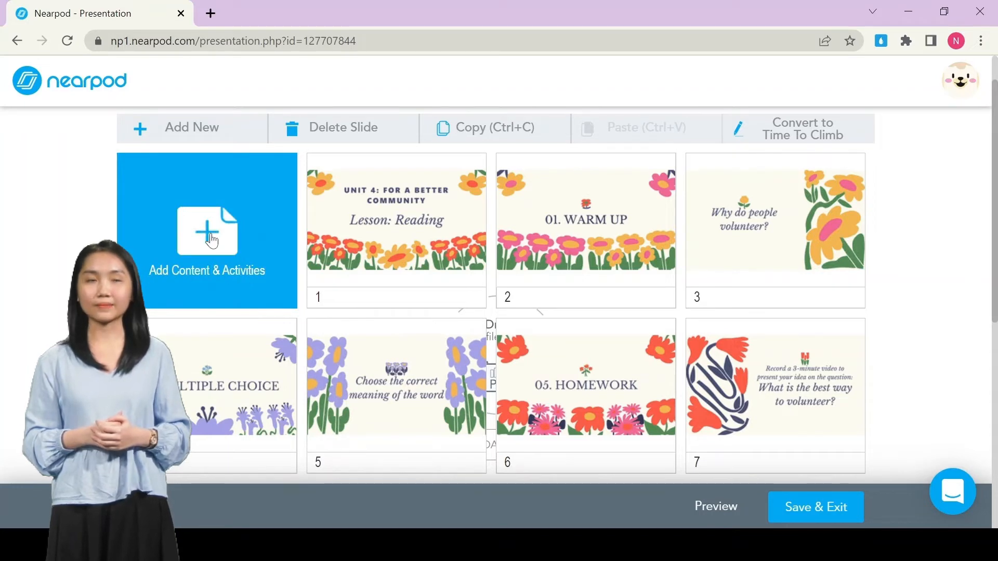
Add a multiple-choice Quiz activity from Quizzes & Games to the lesson.
click(207, 236)
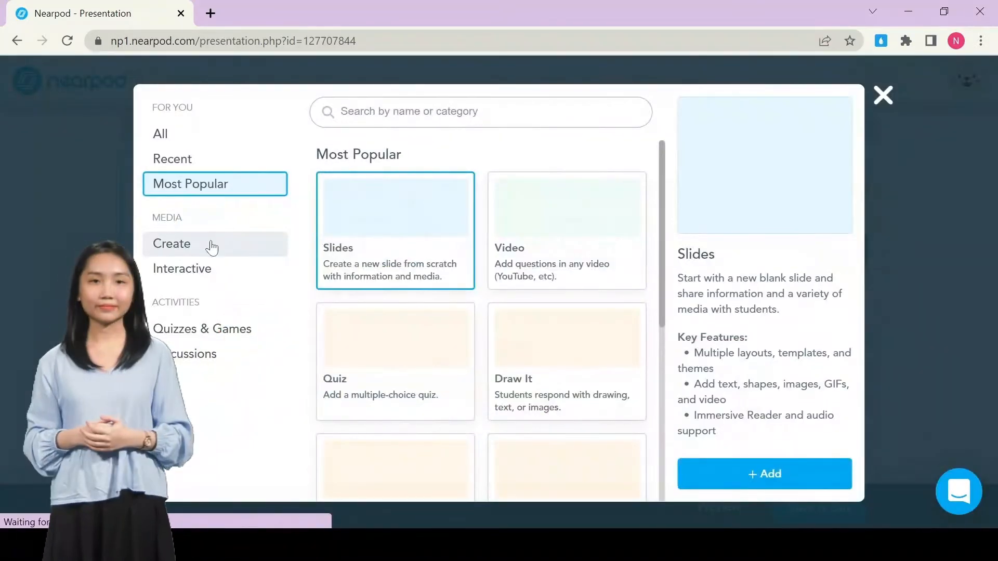
click(202, 328)
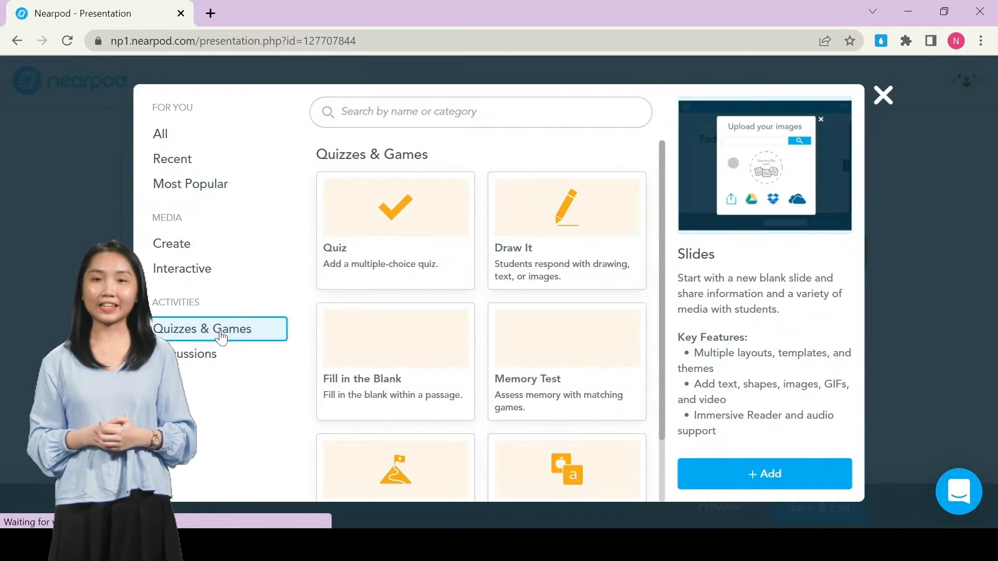
click(395, 229)
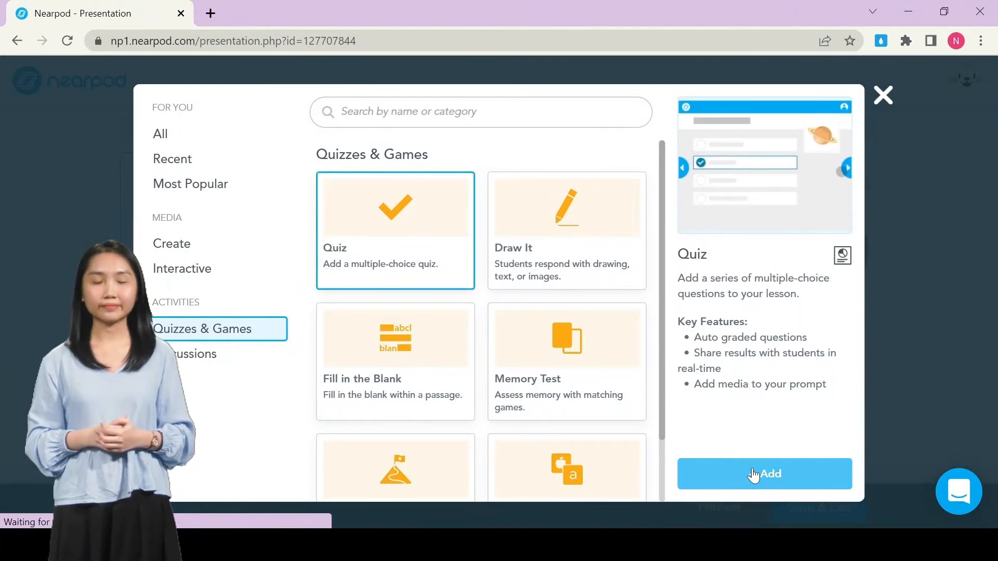
click(766, 474)
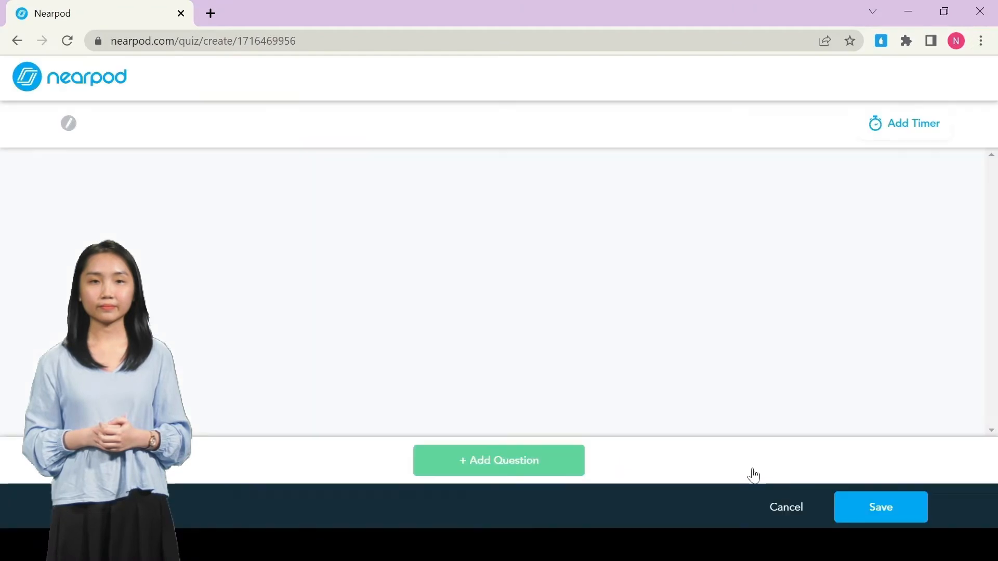
Write the question 'obvious' with answers clear, unclear and important, clear marked correct.
click(499, 461)
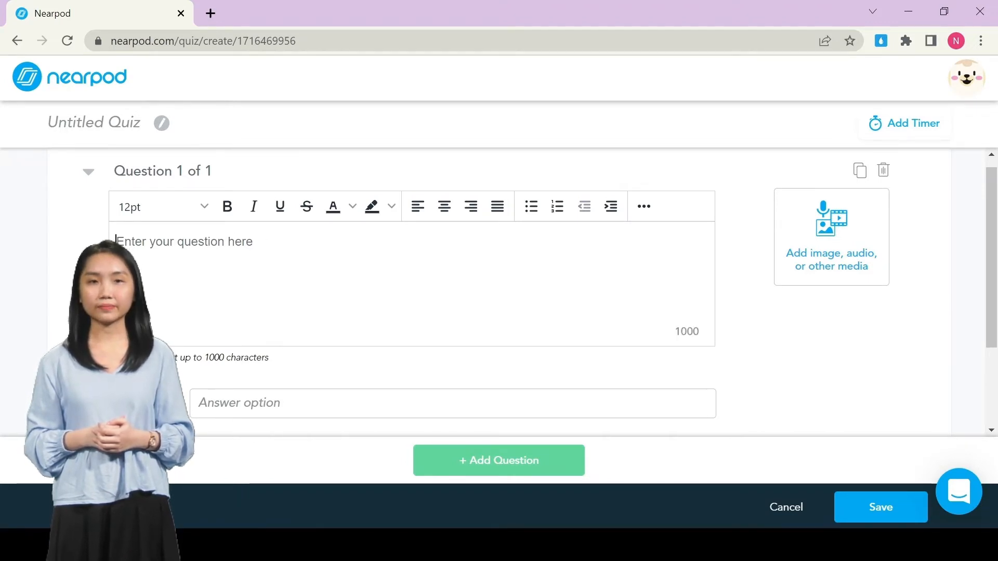
text(obvious)
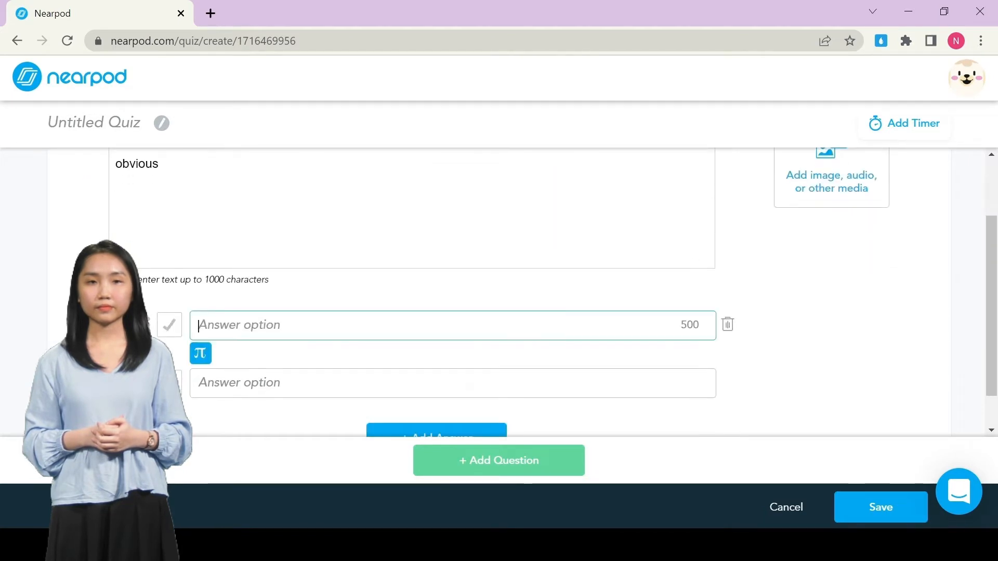
text(clear)
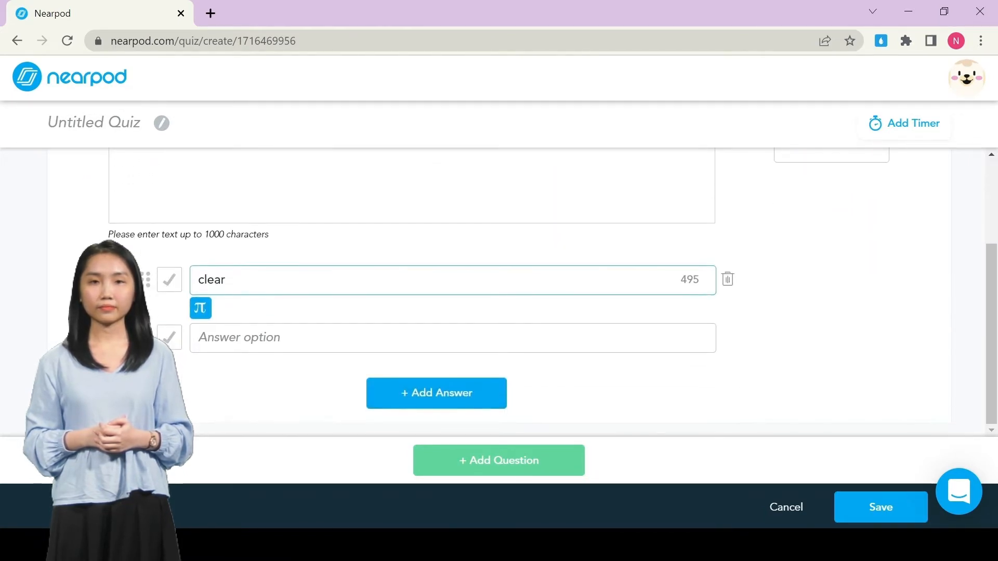
text(uncl)
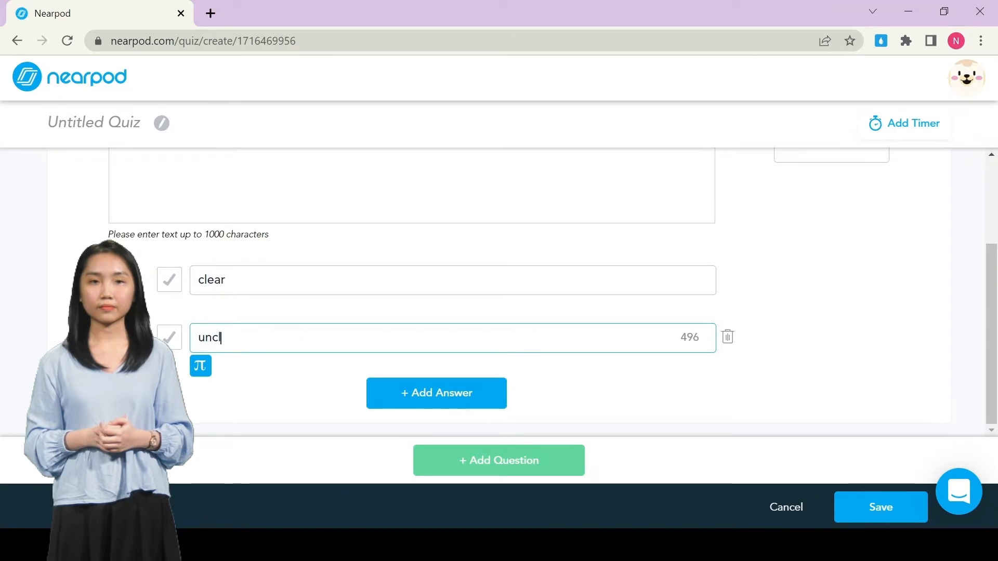
text(ear)
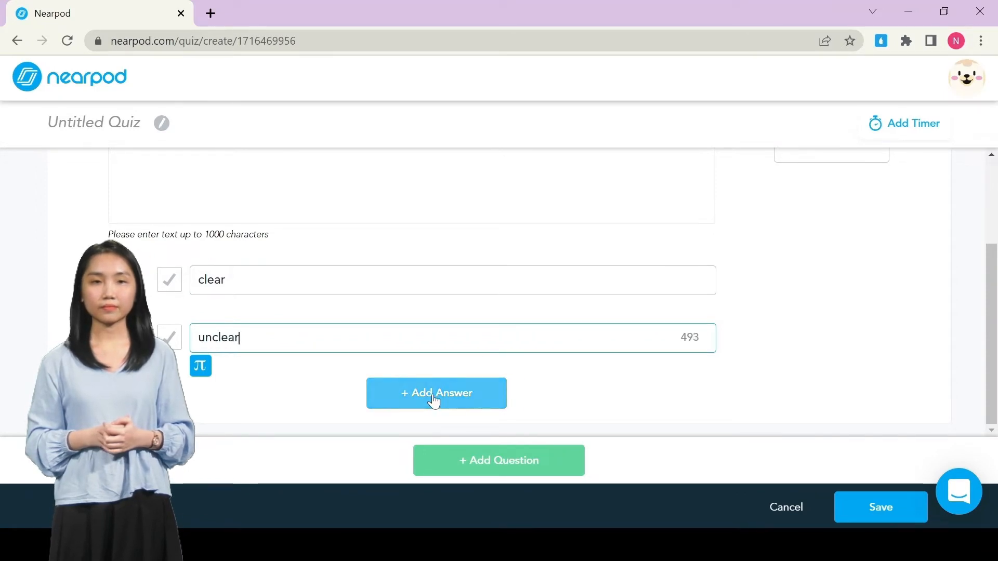
click(436, 393)
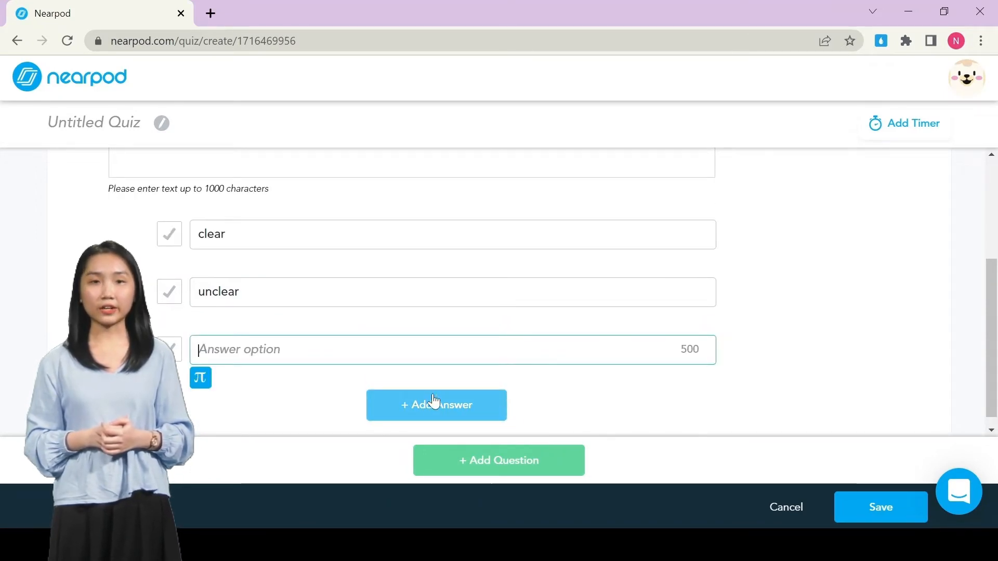
text(impor)
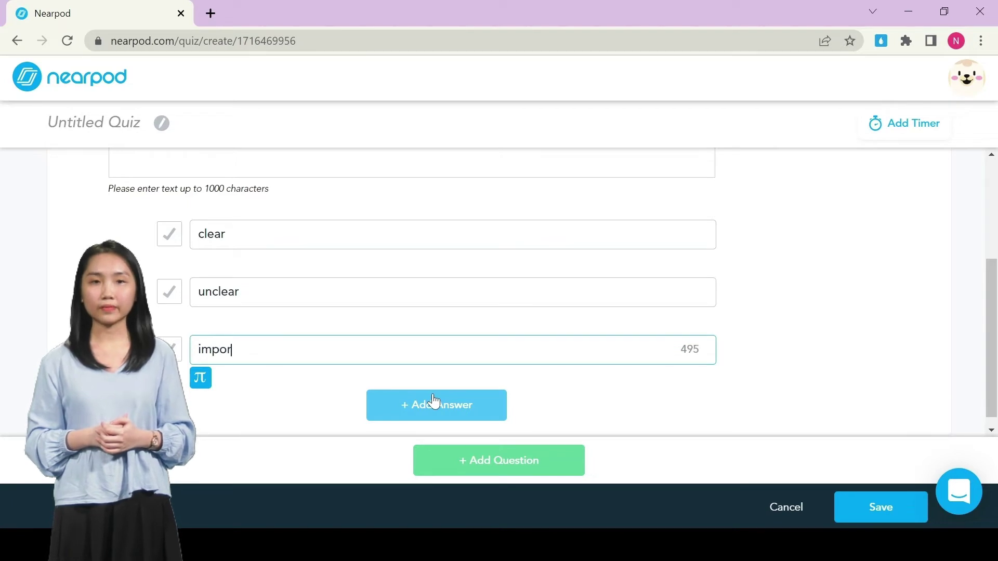
text(tant)
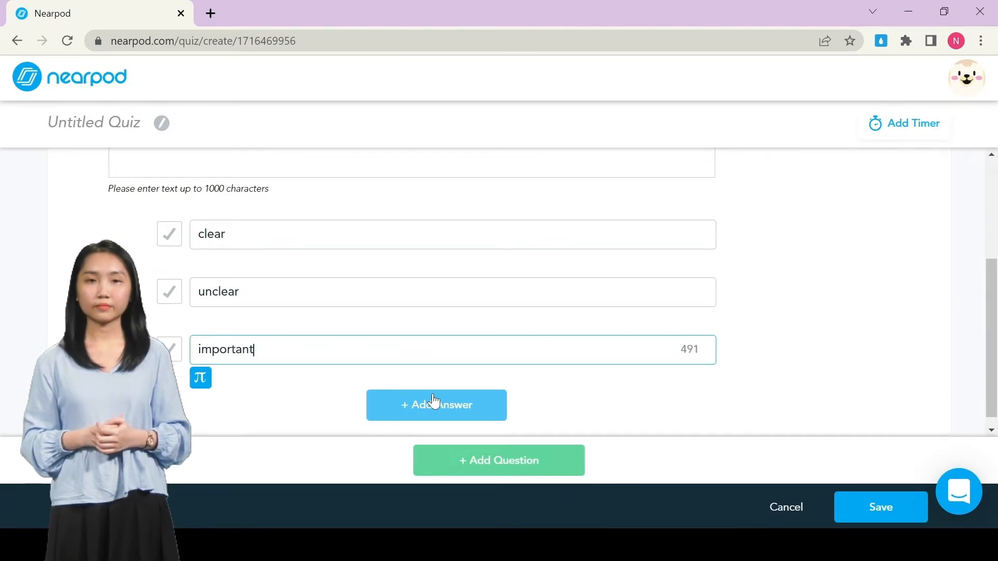
click(169, 234)
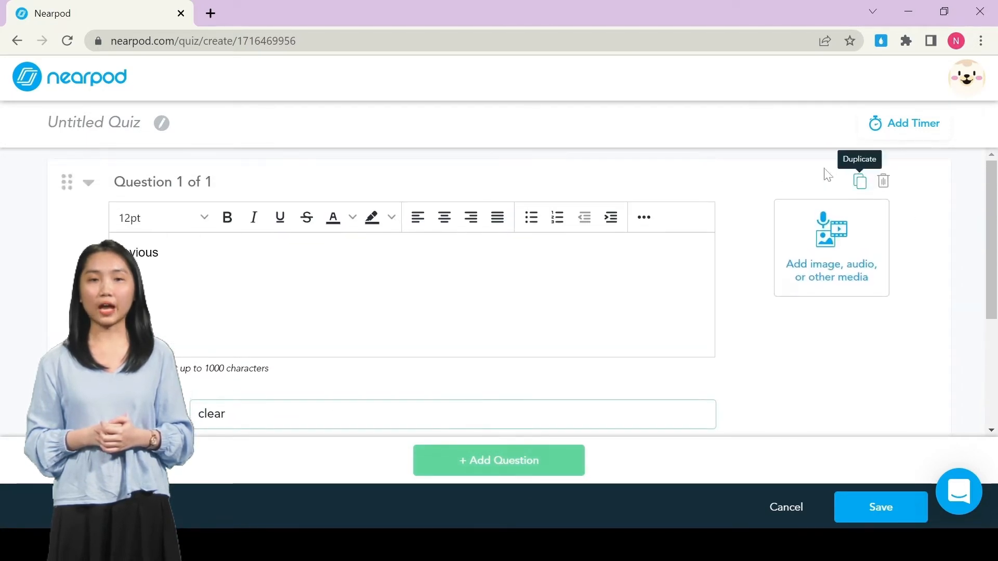
mouse_move(899, 287)
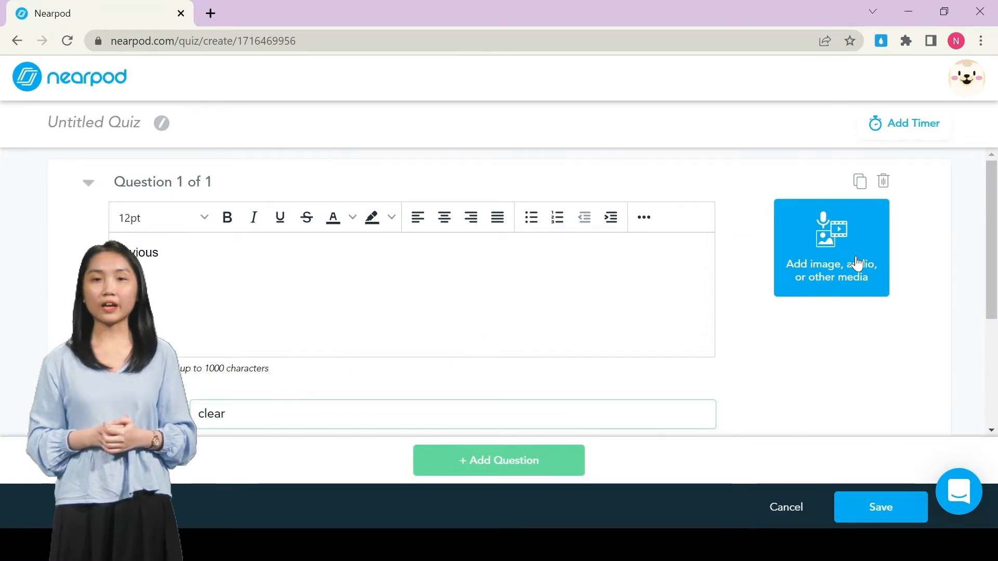
scroll(down, 3)
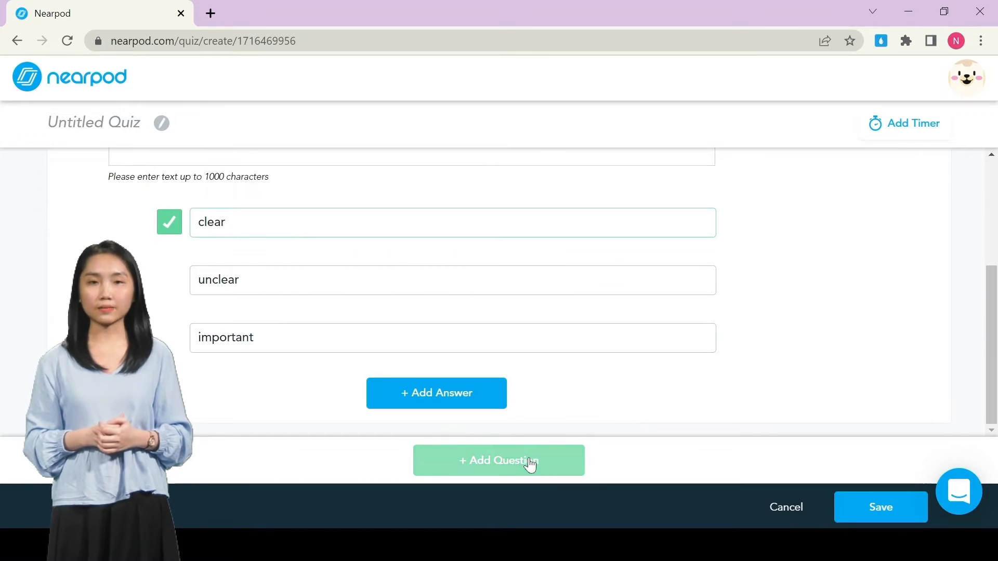
Add further questions, including narrow-minded with answers 'different opinions' and 'open to different opinions'.
click(499, 461)
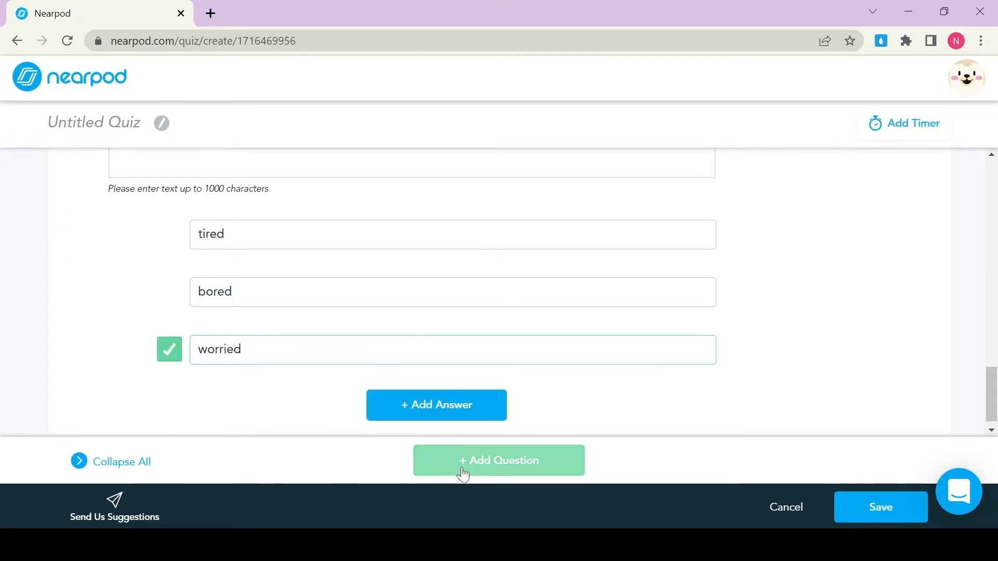
click(499, 461)
text(not open to)
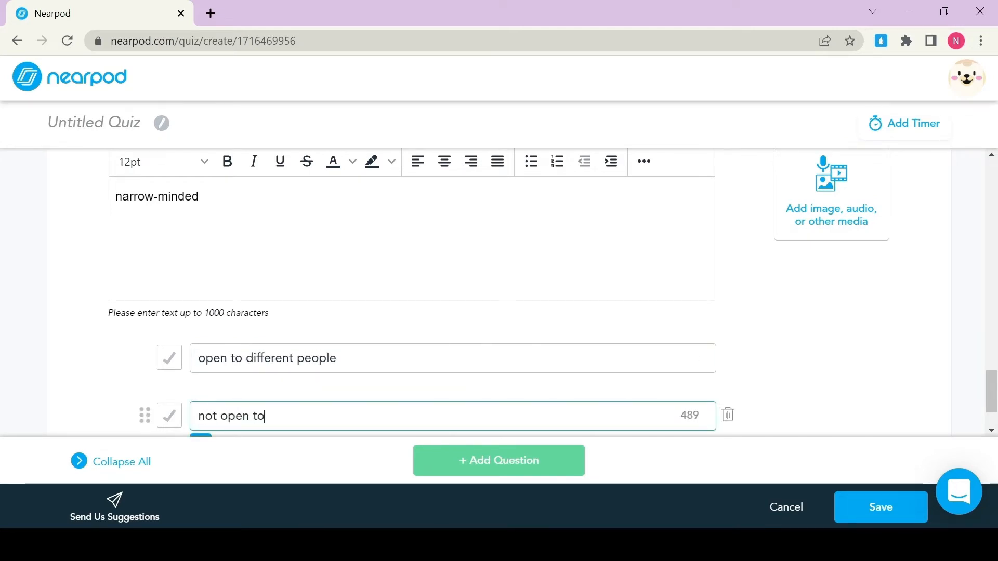
text(different opinions)
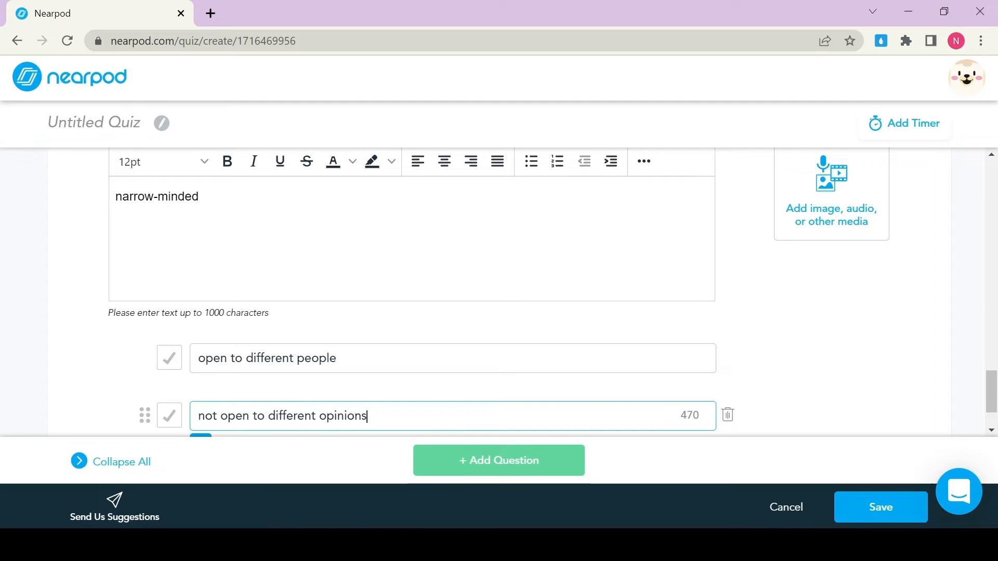
text(open to differe)
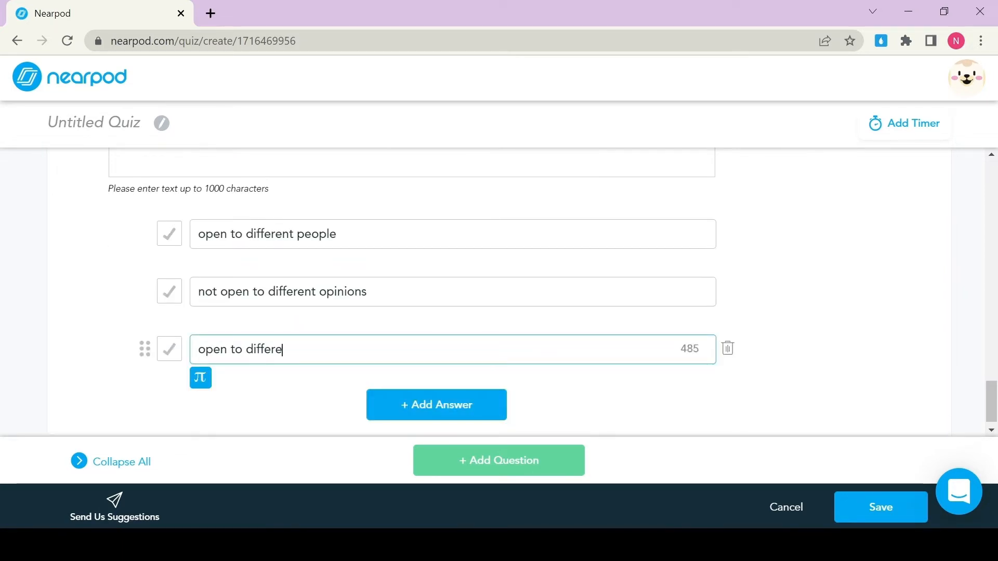
text(nt opinions)
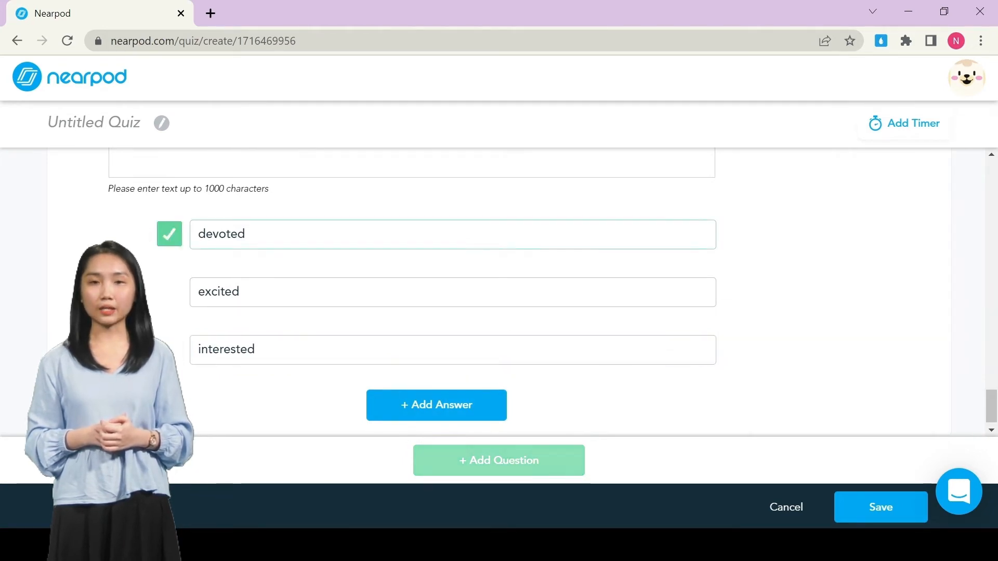
Apply a 02:00 activity timer to the quiz and save it.
click(913, 123)
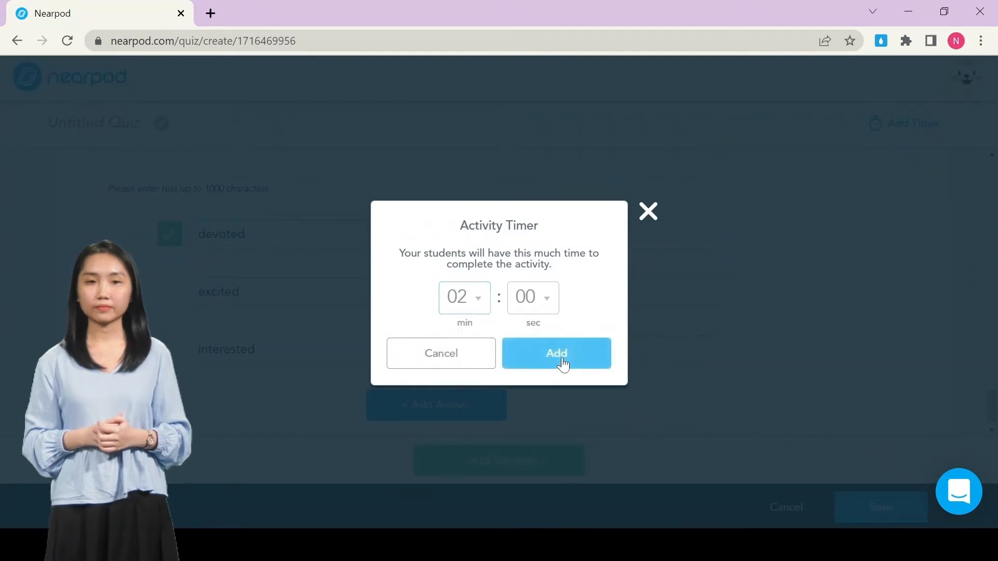
click(556, 354)
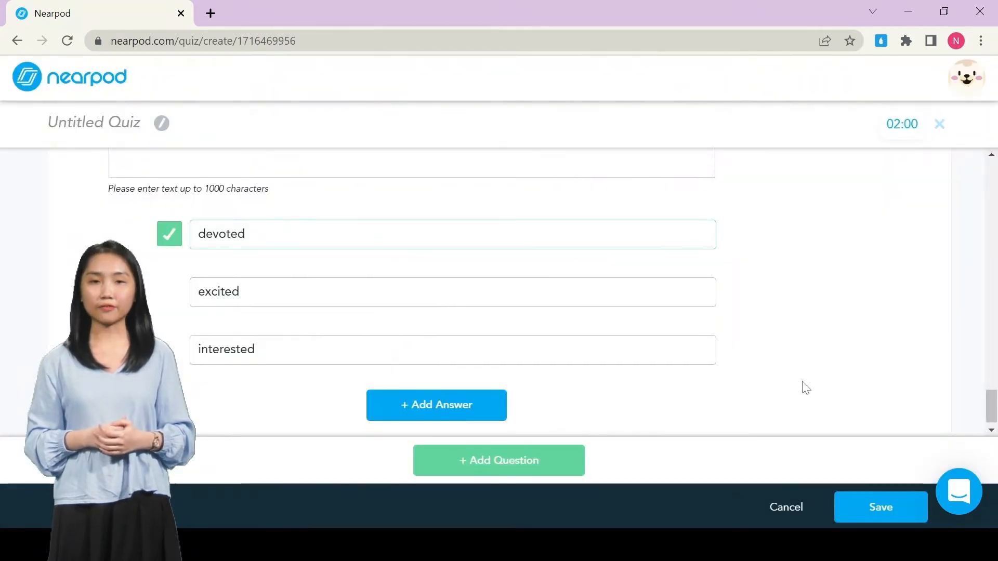
mouse_move(859, 509)
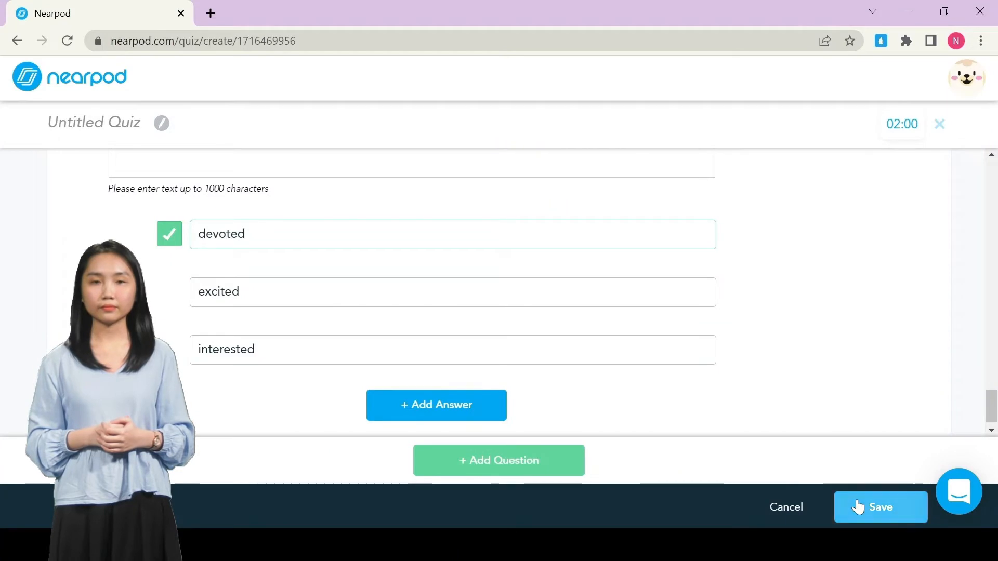
click(881, 508)
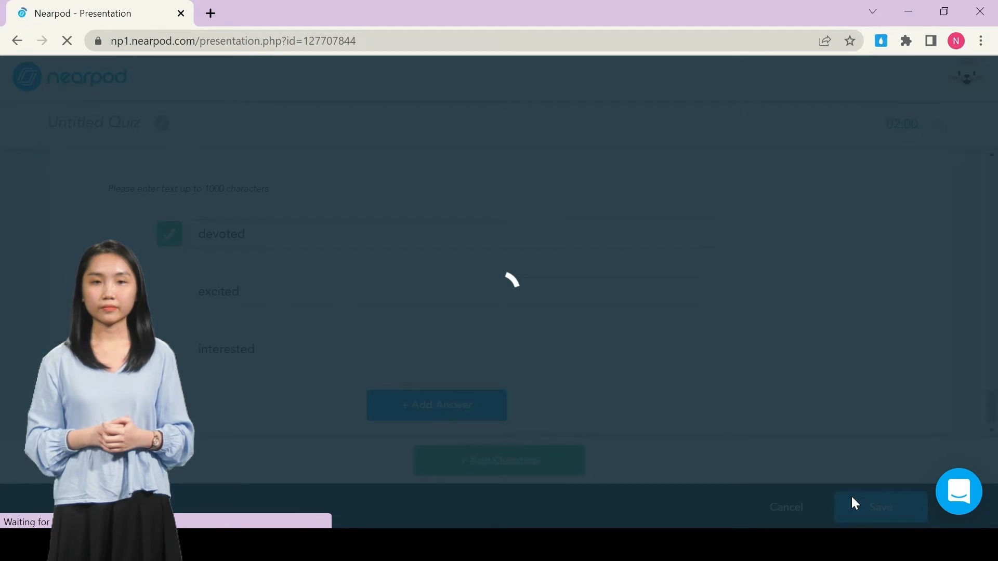
Save & Exit the Unit 4 lesson editor and review the slide grid.
click(881, 507)
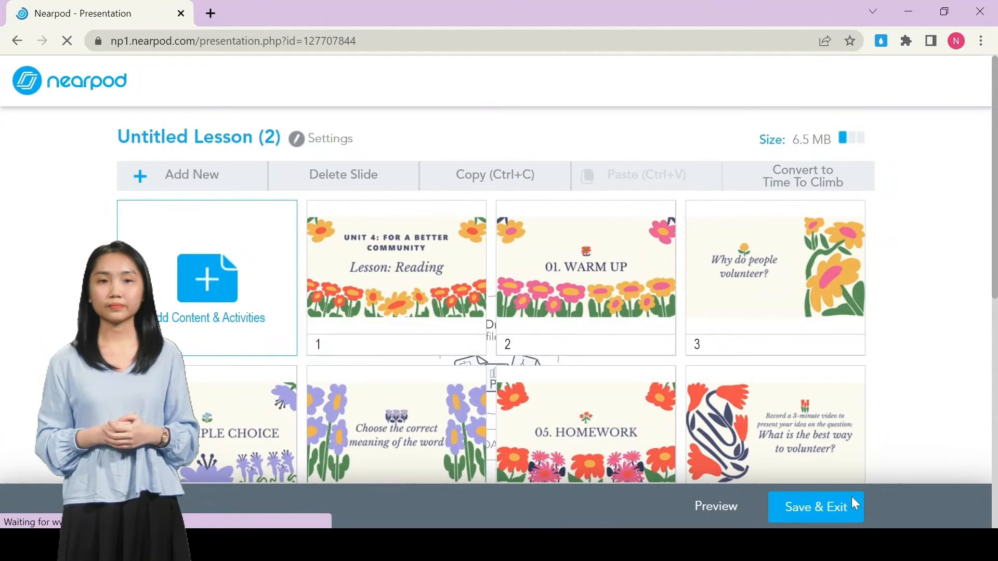
scroll(down, 3)
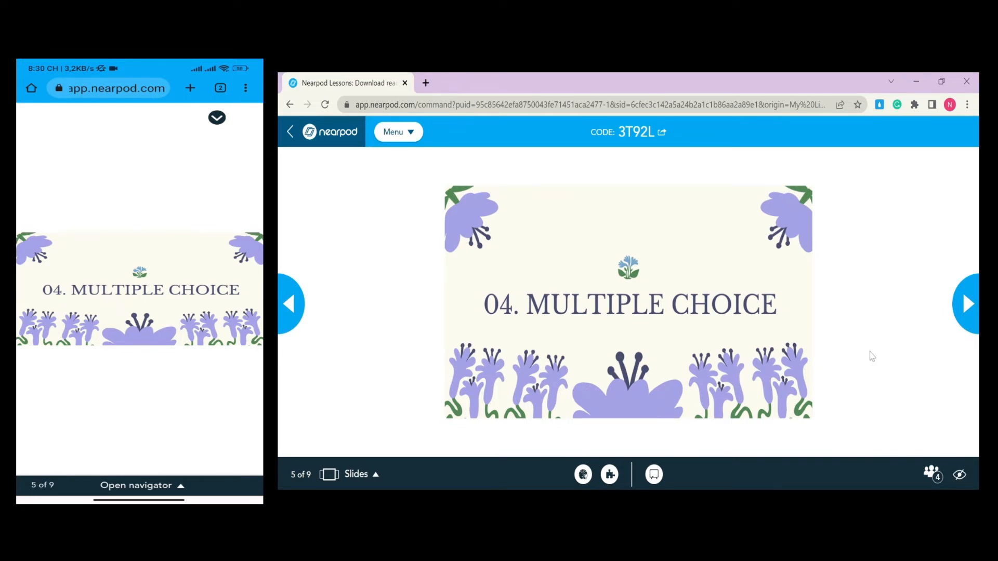
Advance the live lesson to the quiz slide and start the activity from Teacher view.
click(970, 303)
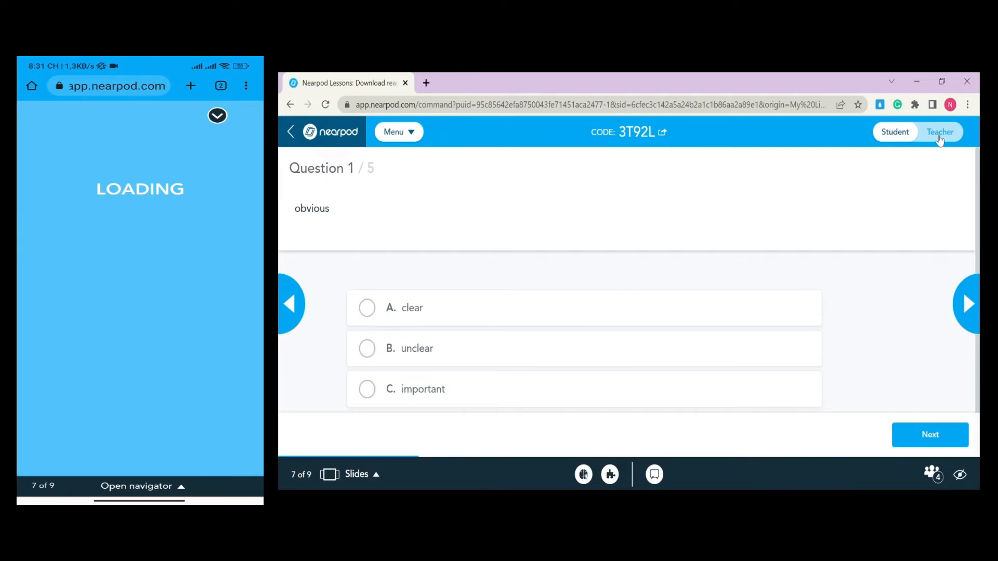
click(940, 132)
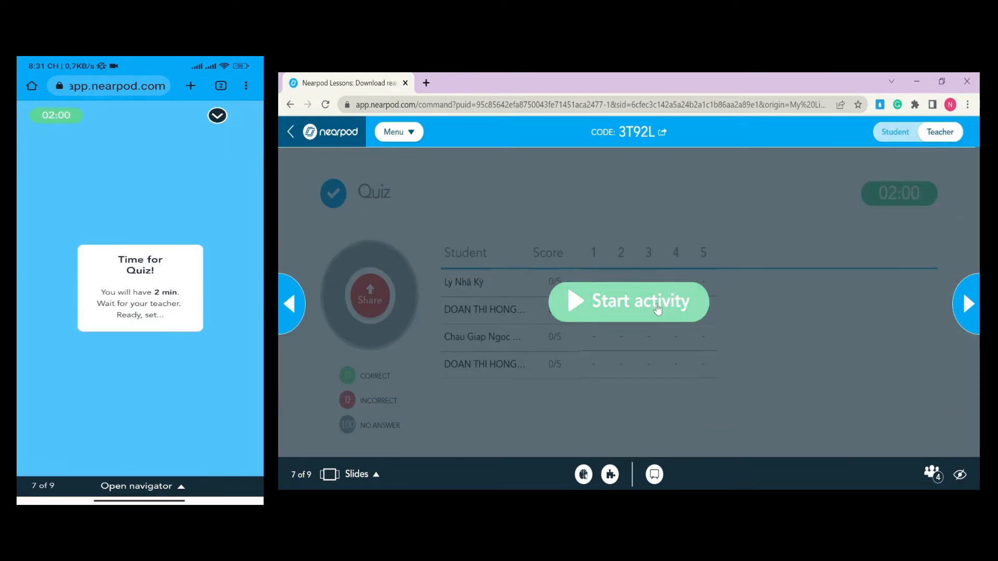
click(629, 302)
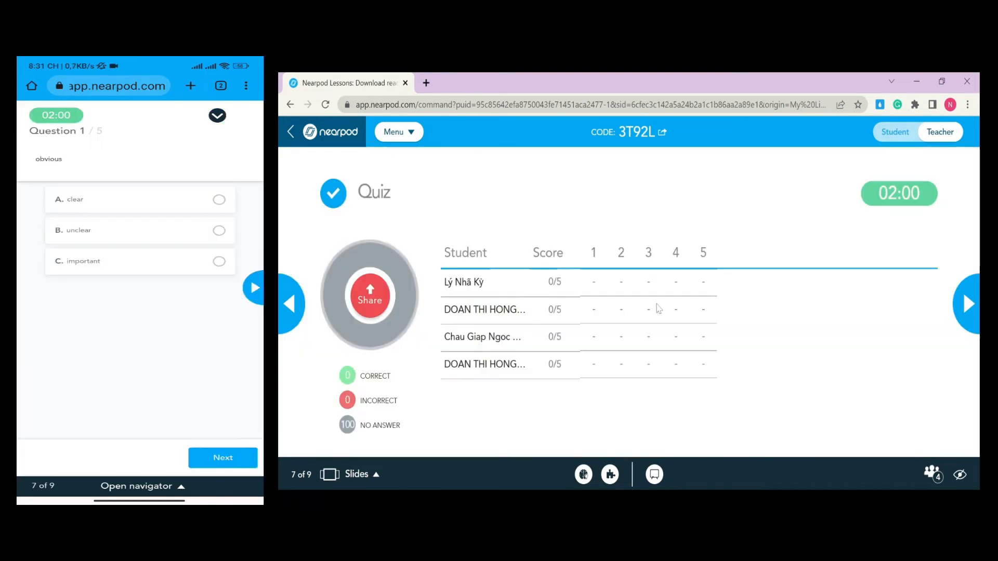
Answer the quiz on the phone: lucky for fortunate, worried for concerned, then the narrow-minded question.
click(140, 199)
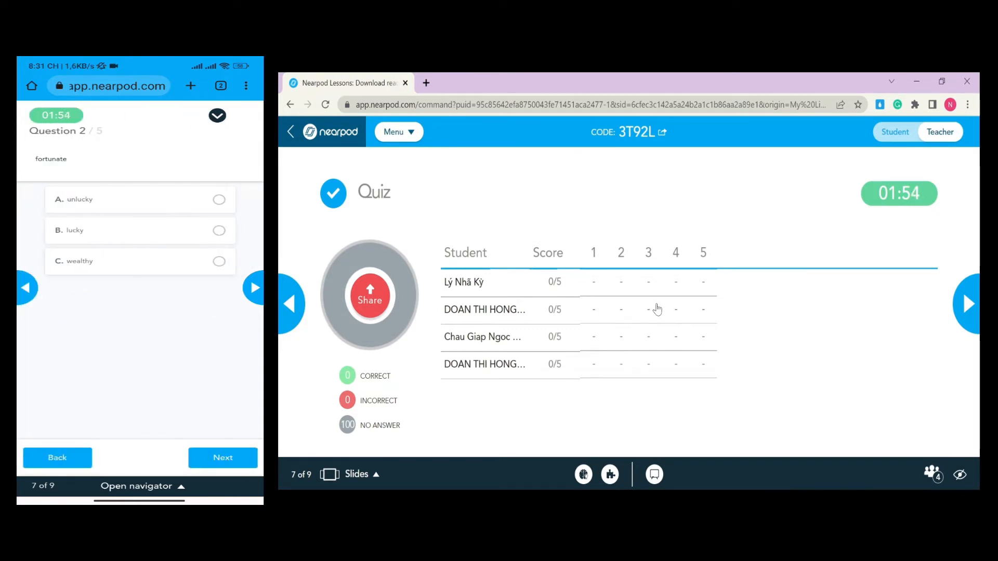
click(139, 230)
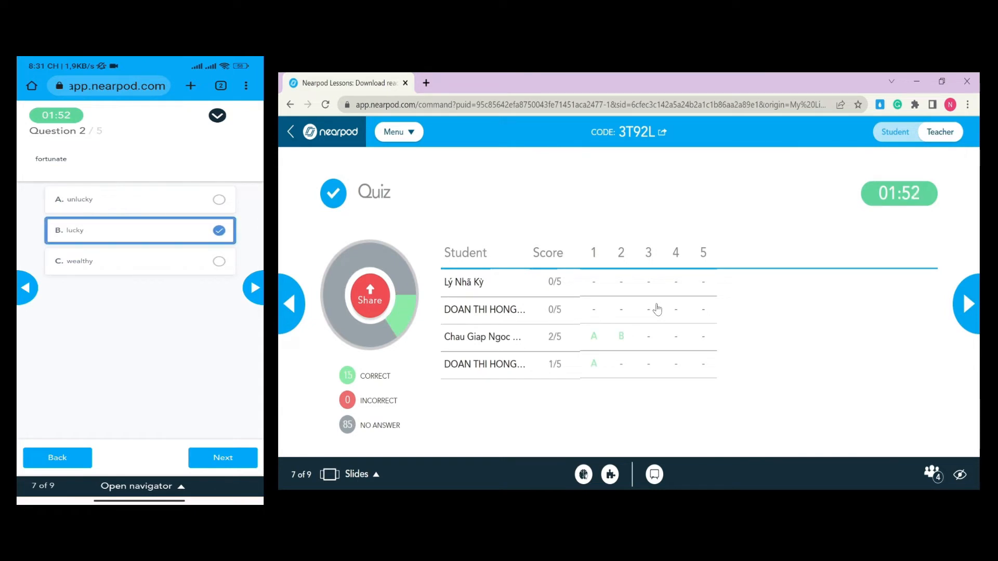
click(223, 458)
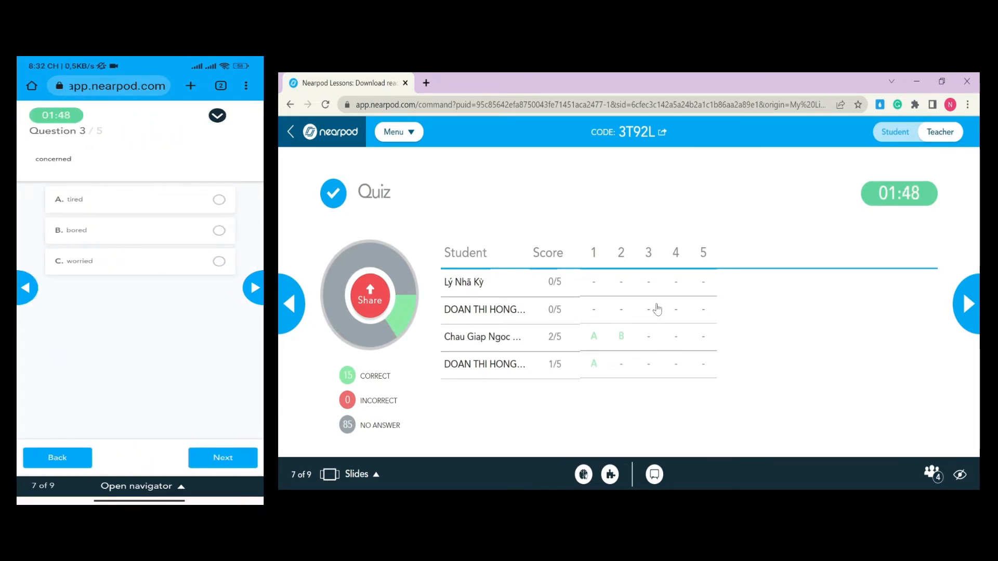
click(140, 230)
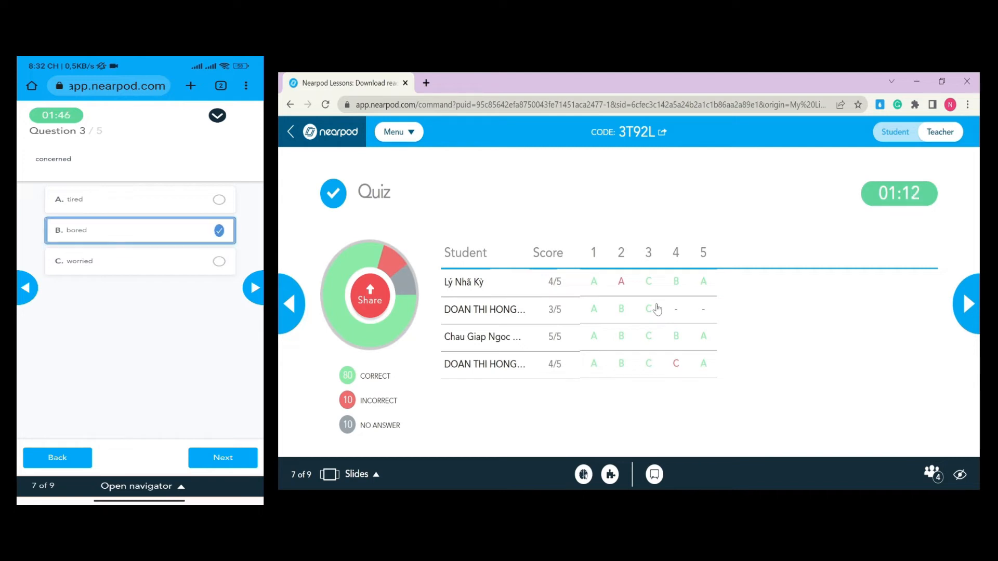
click(140, 262)
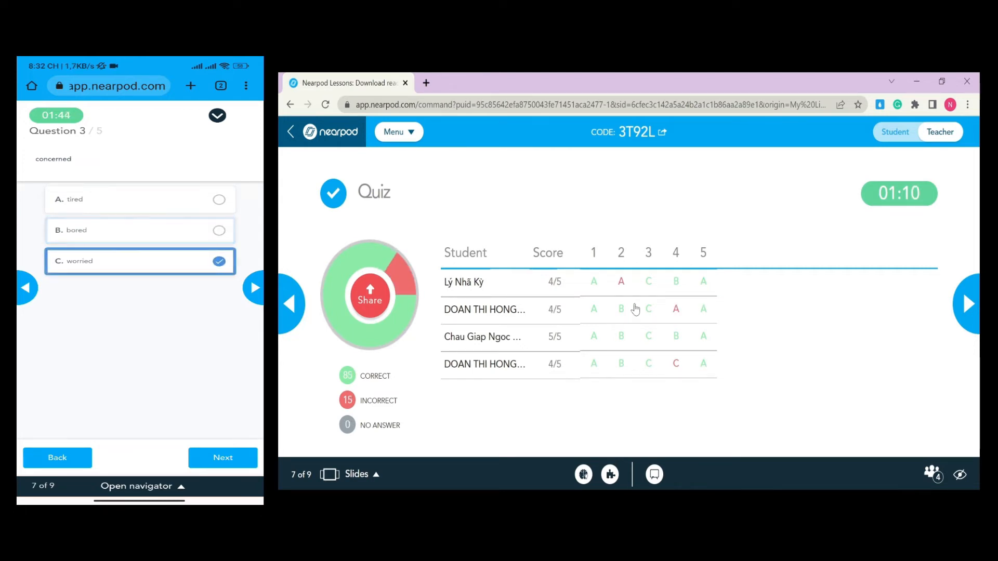
click(222, 458)
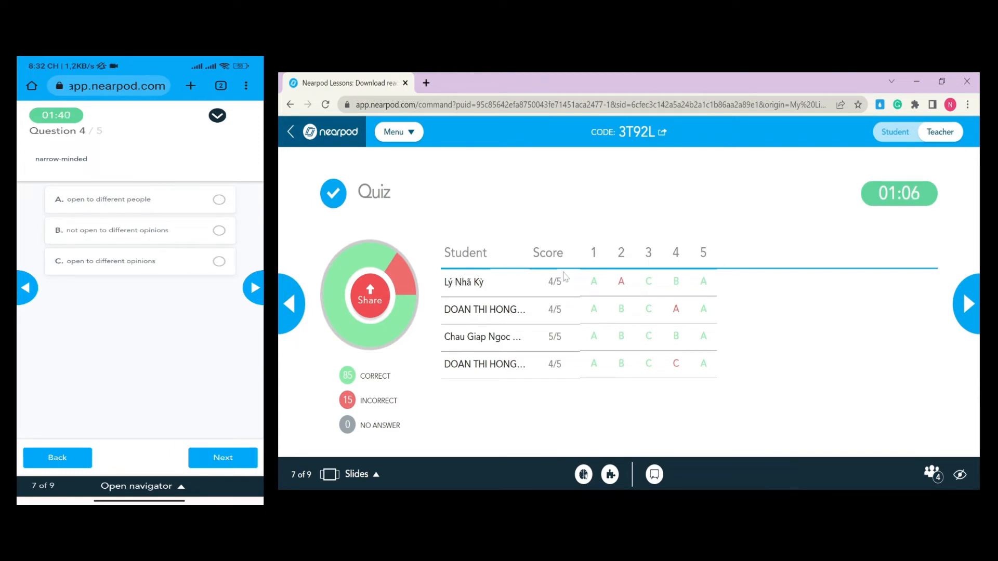
click(140, 262)
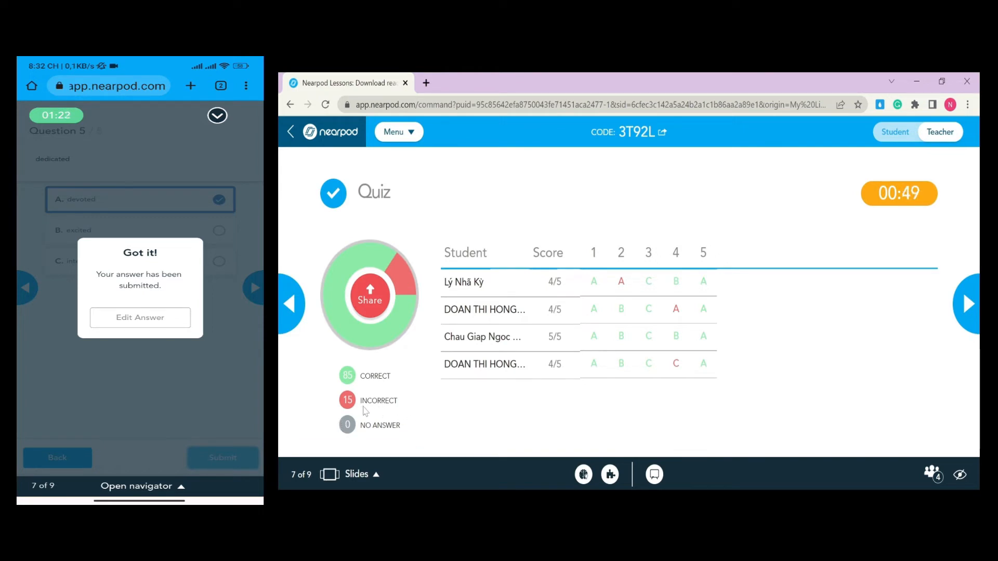
mouse_move(746, 430)
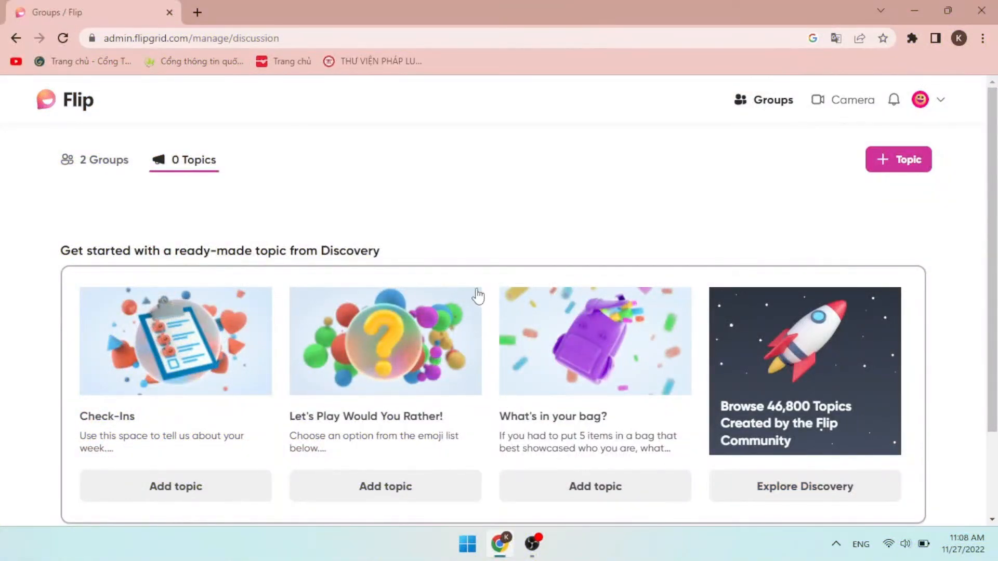
mouse_move(443, 241)
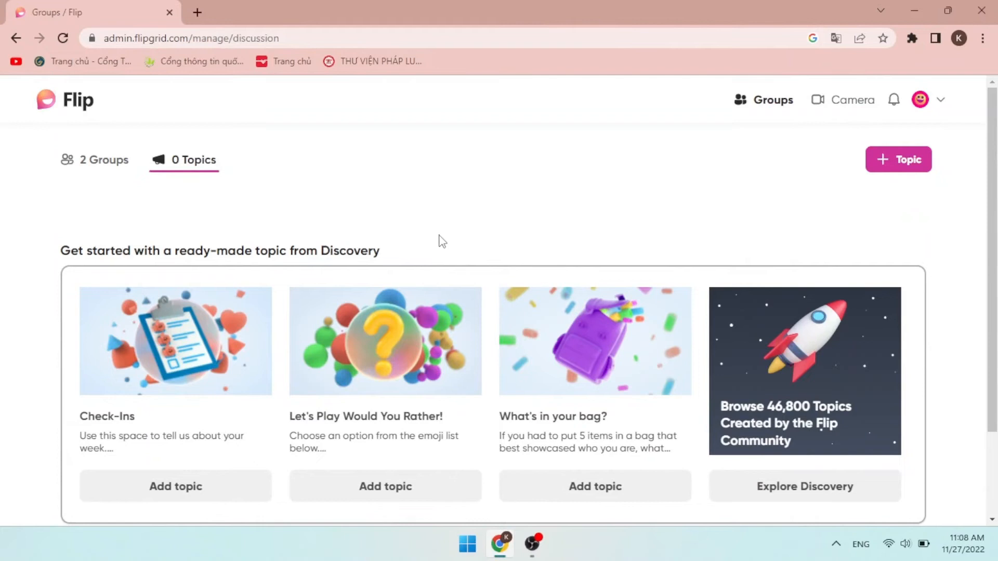
mouse_move(409, 188)
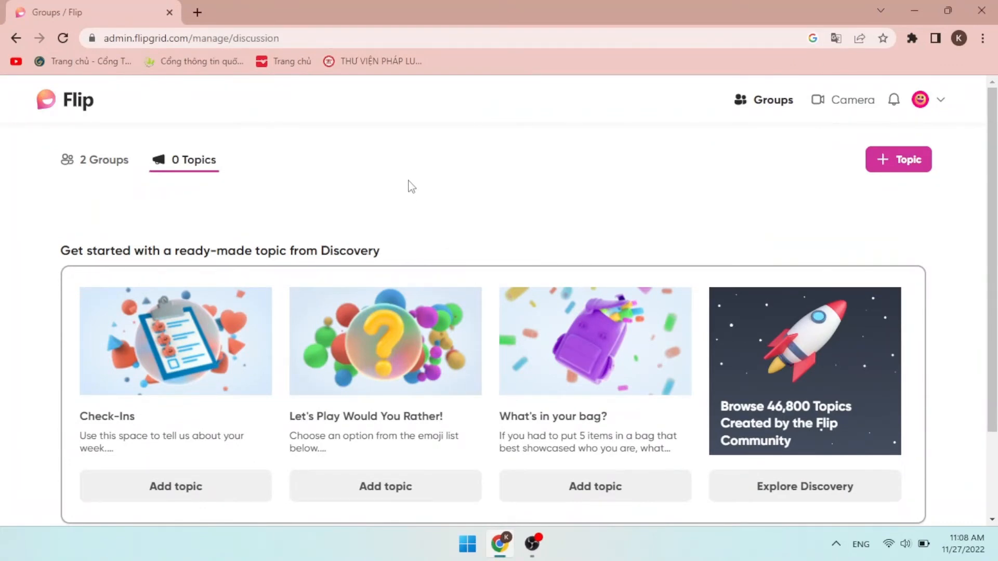
mouse_move(110, 137)
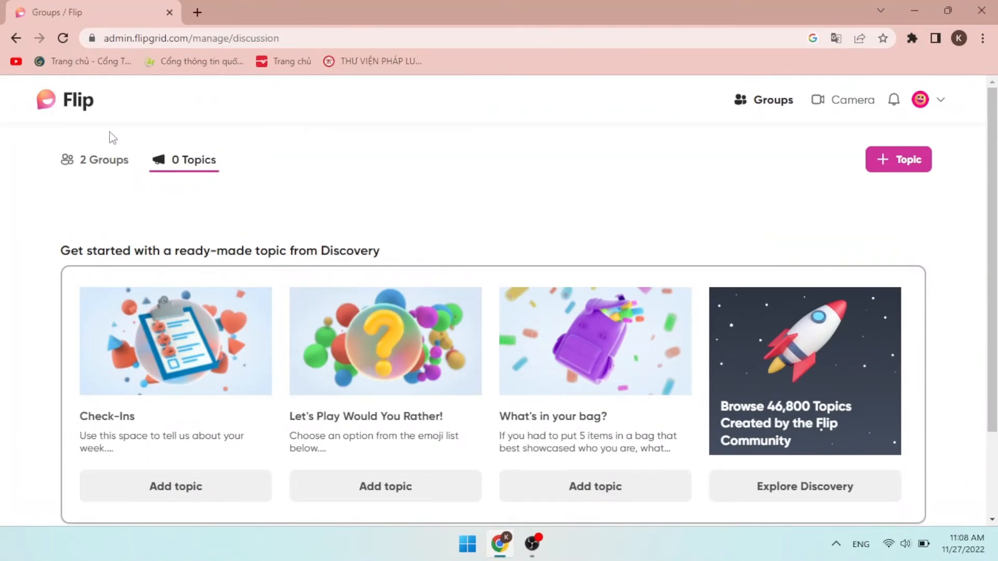
Create a new Classroom group for Ages 14-18 (High School) and continue to the details form.
click(103, 160)
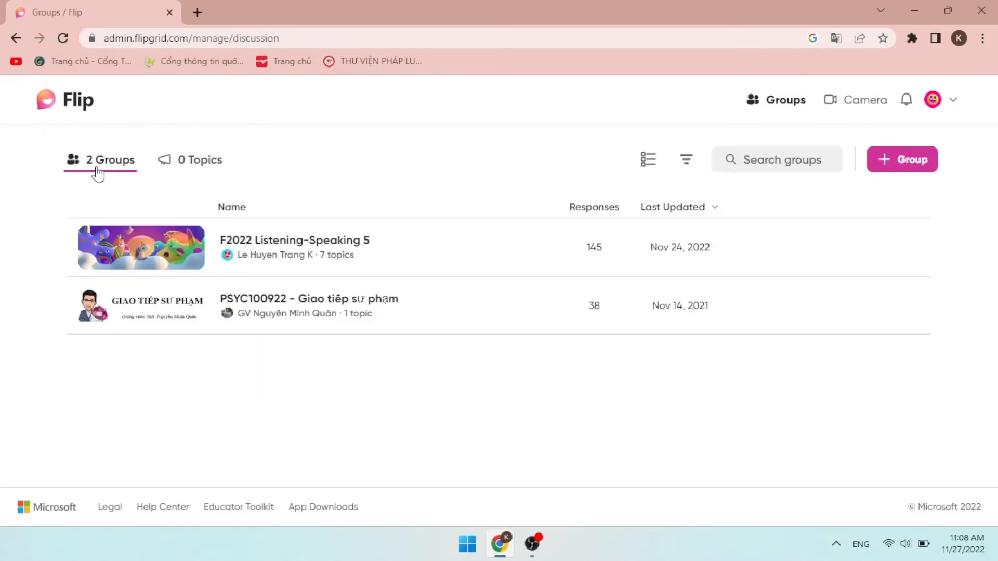
mouse_move(430, 198)
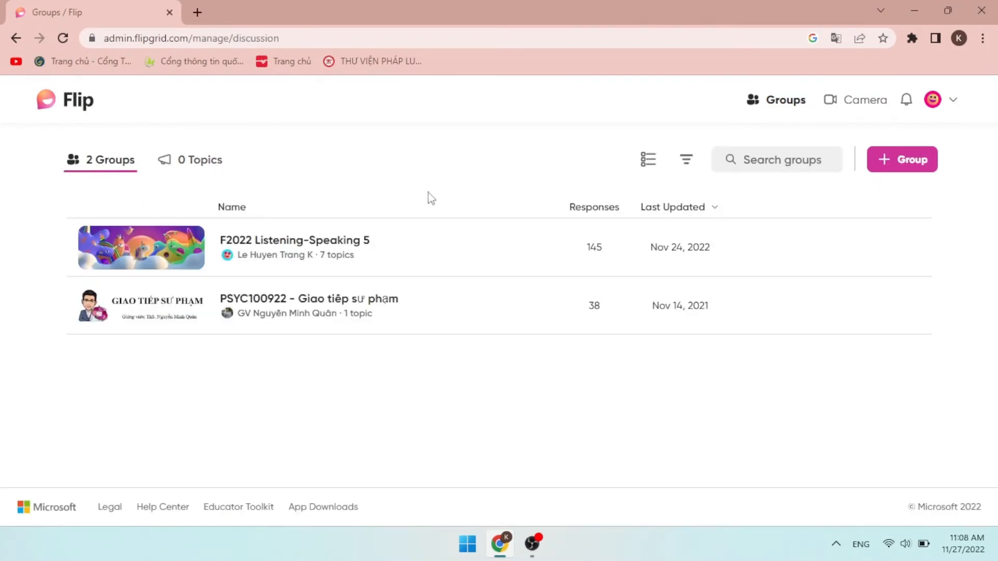
click(902, 159)
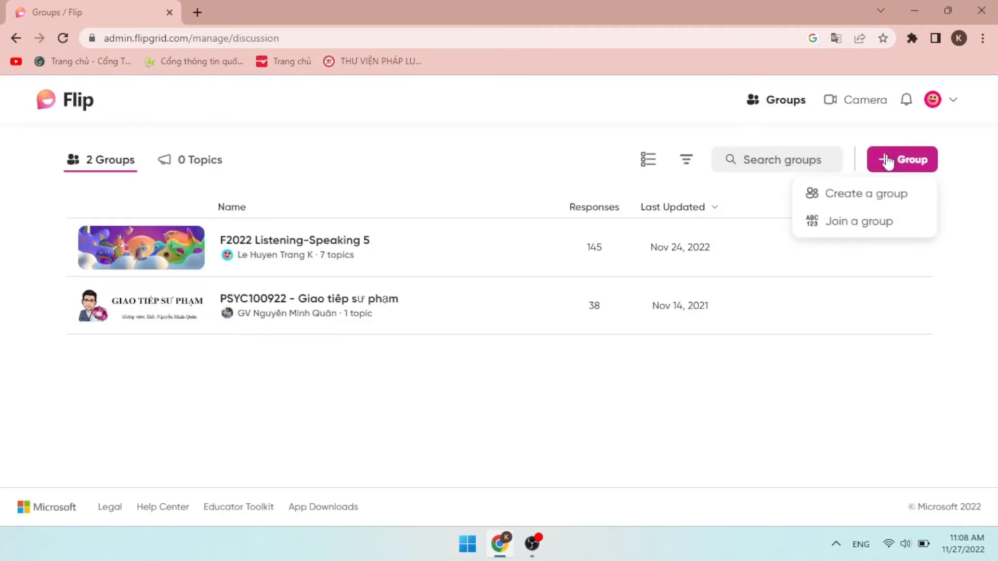
click(865, 193)
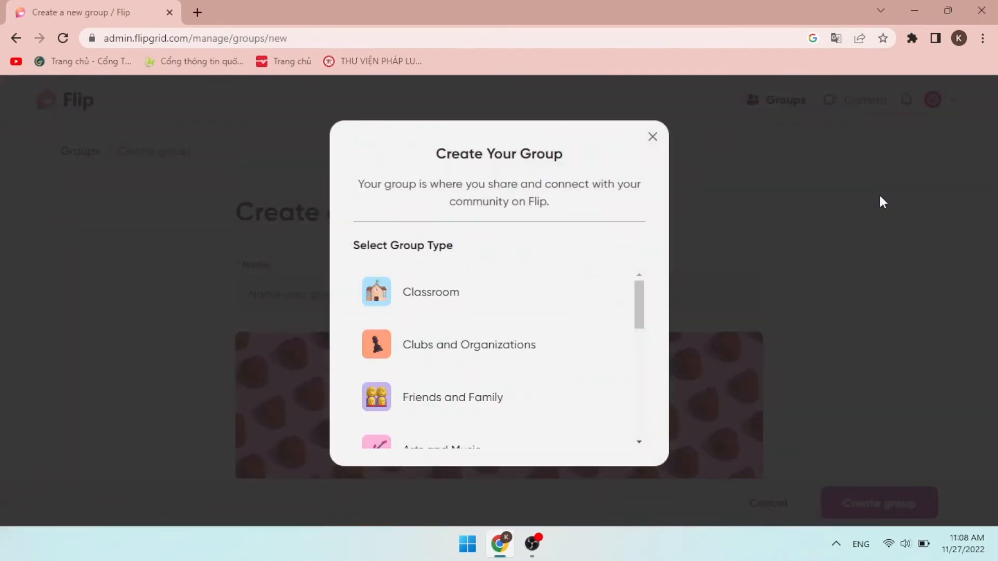
scroll(down, 3)
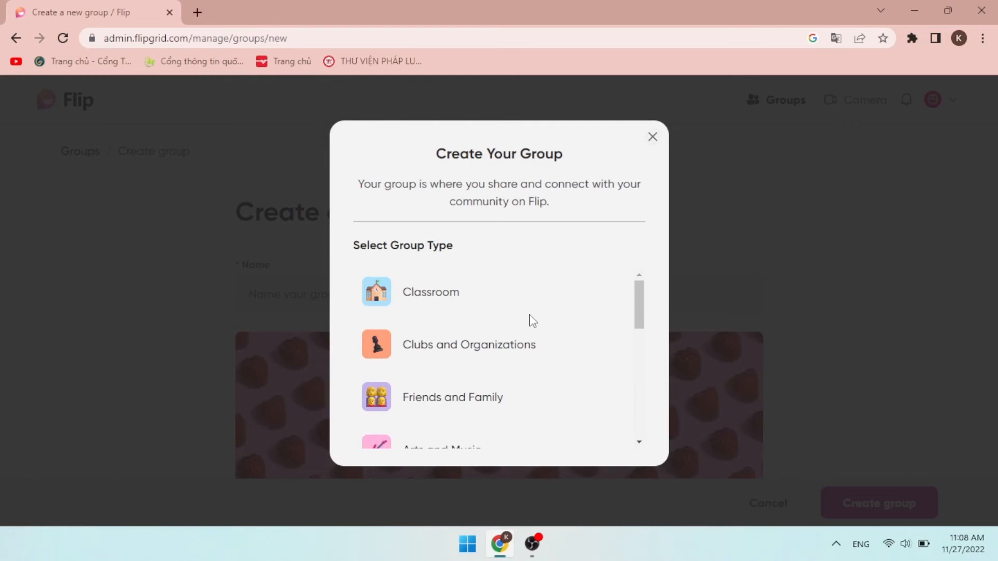
click(430, 292)
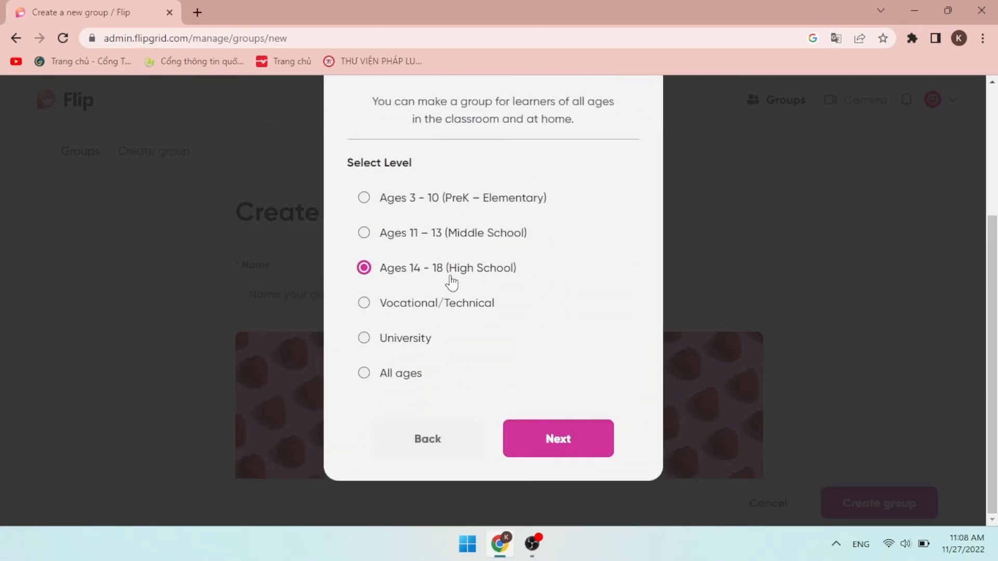
click(558, 438)
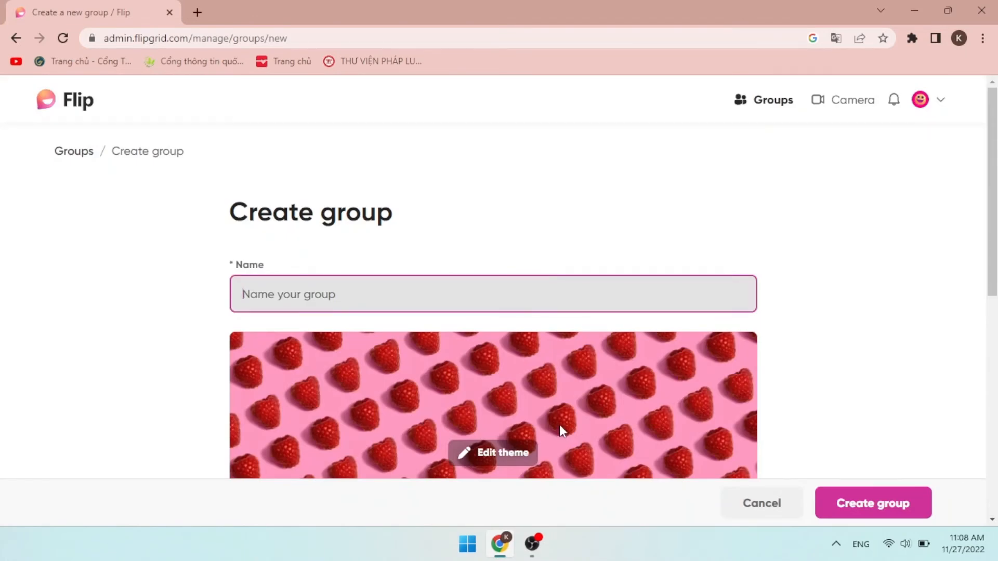
Name the new group 10A1 and move down to the Invite members settings.
text(10A1)
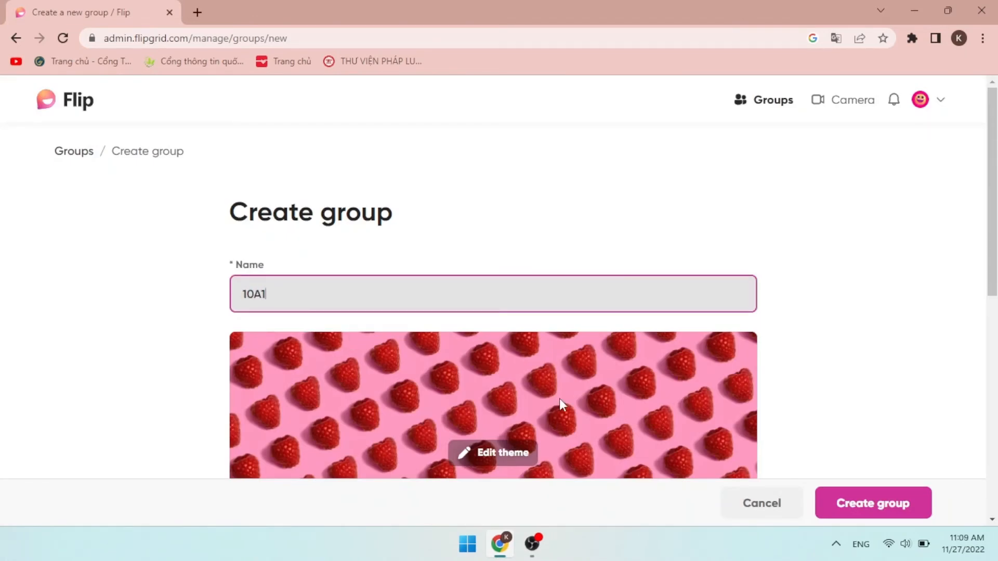
scroll(down, 3)
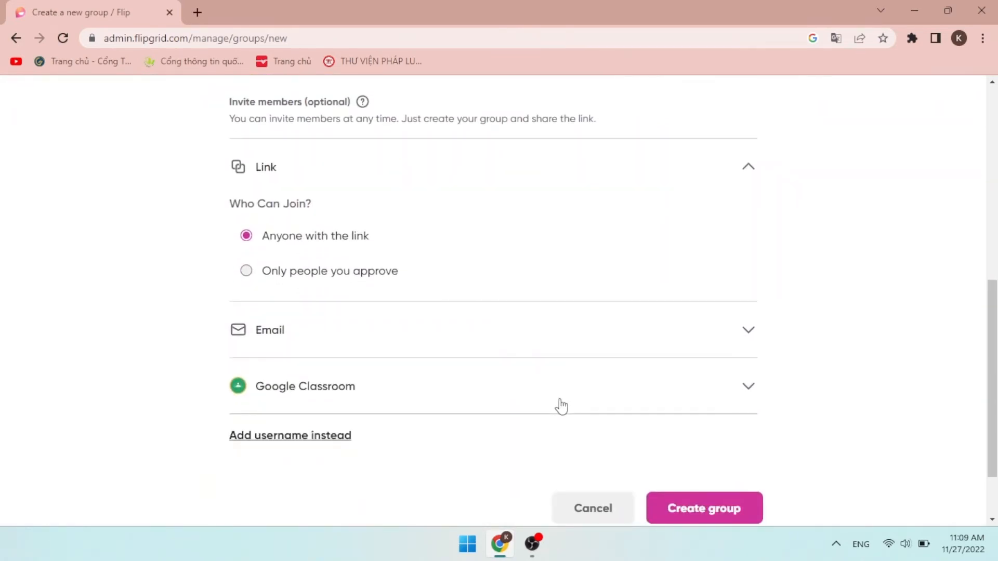
mouse_move(340, 209)
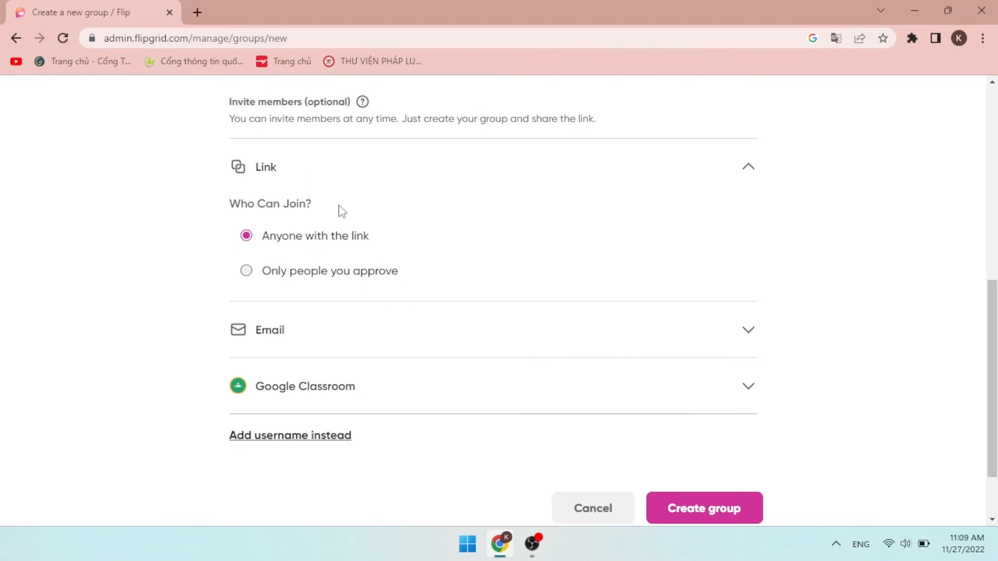
mouse_move(275, 210)
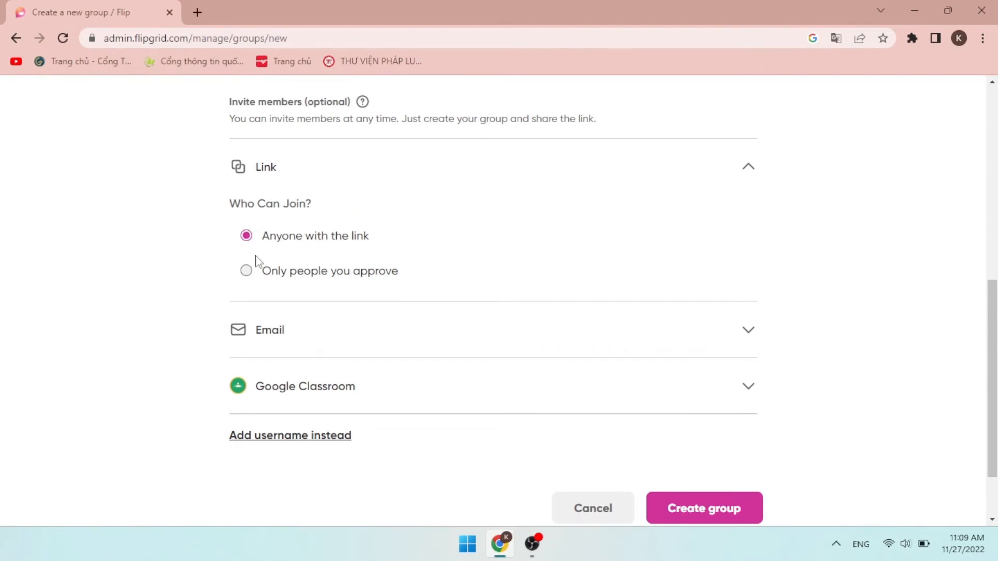
Keep Who Can Join as Anyone with the link and expand the Email and Google Classroom invitation field.
click(245, 271)
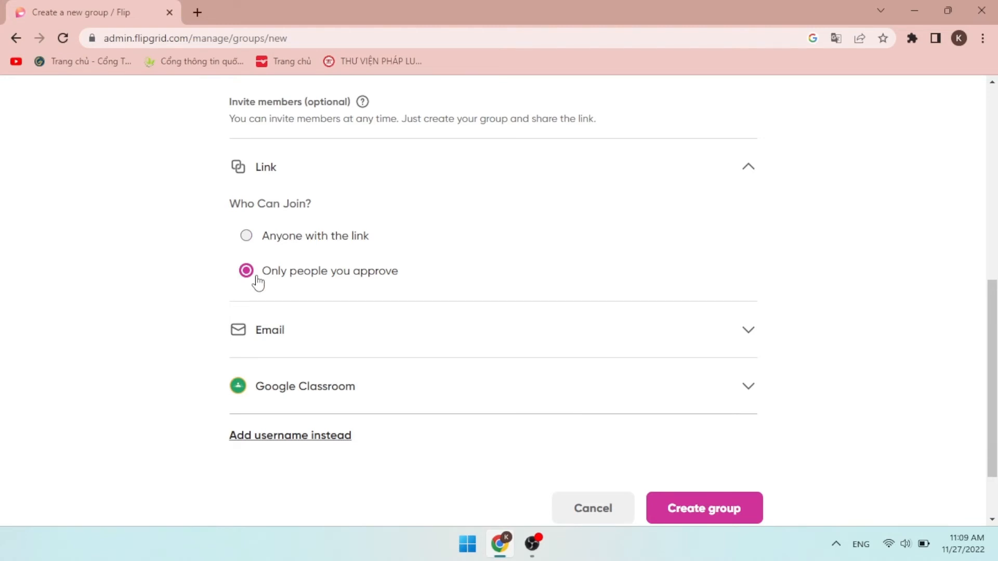
click(245, 236)
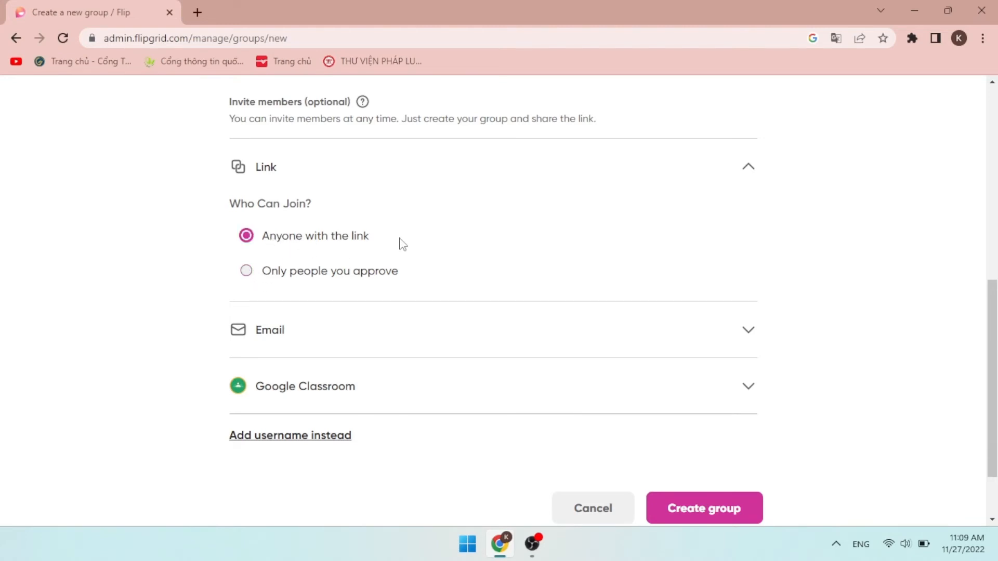
click(270, 331)
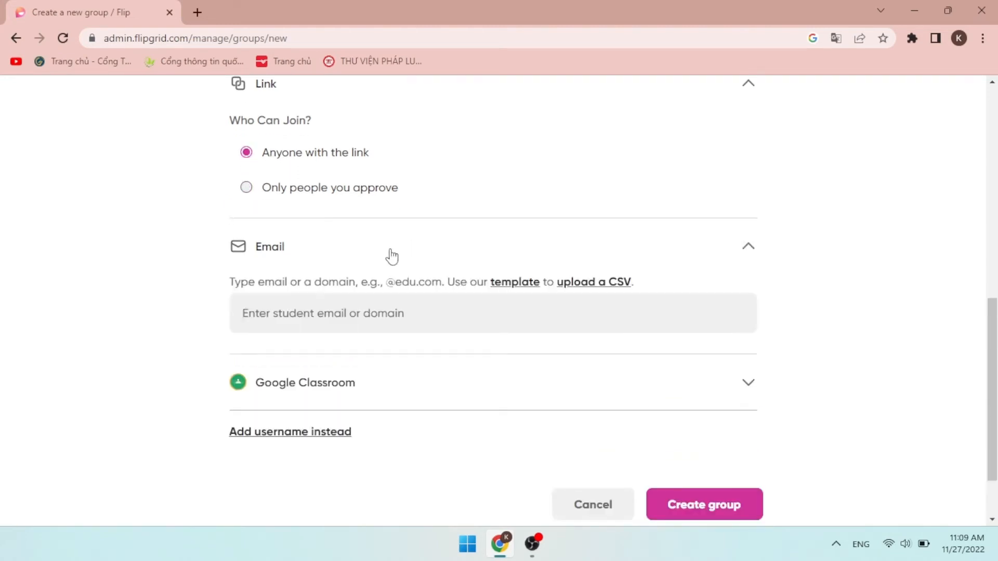
click(328, 313)
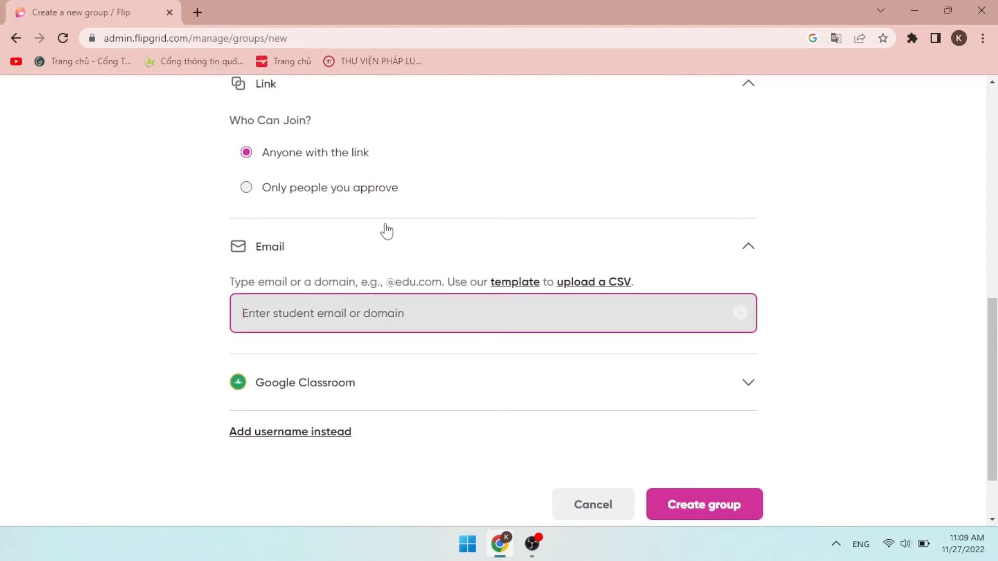
mouse_move(360, 399)
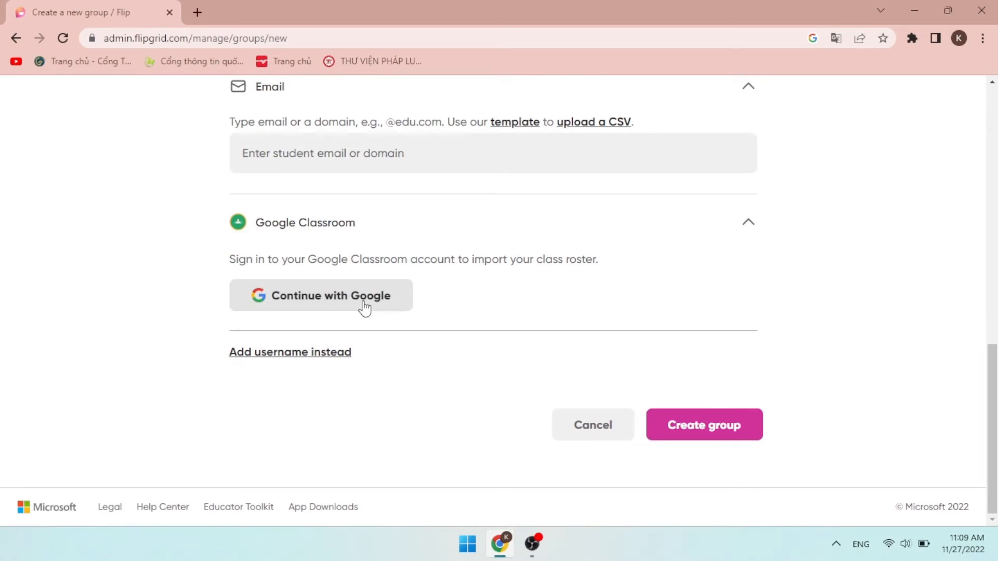
mouse_move(680, 429)
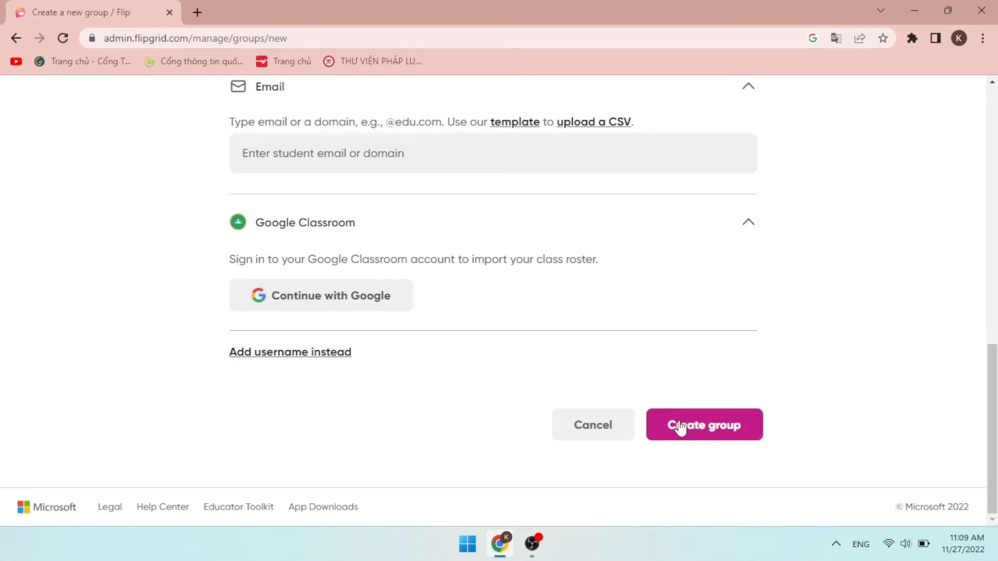
Create the 10A1 group and copy its invite link from the invite dialog.
click(705, 425)
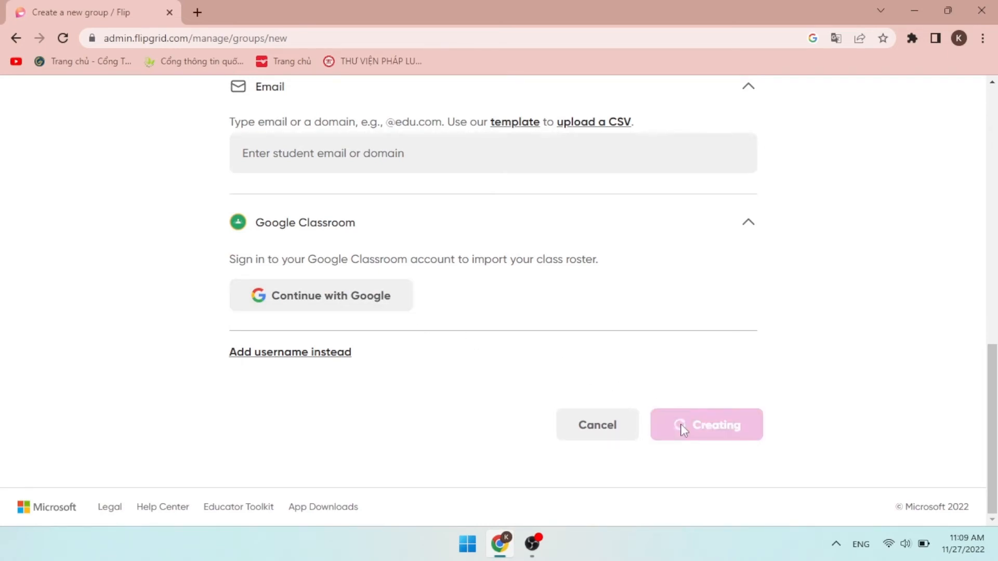
click(707, 424)
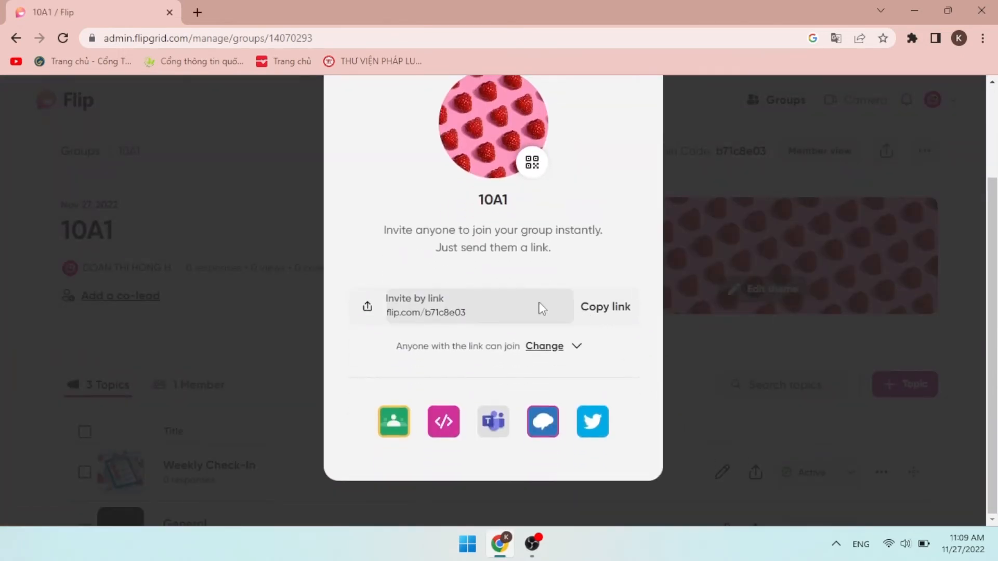
click(605, 307)
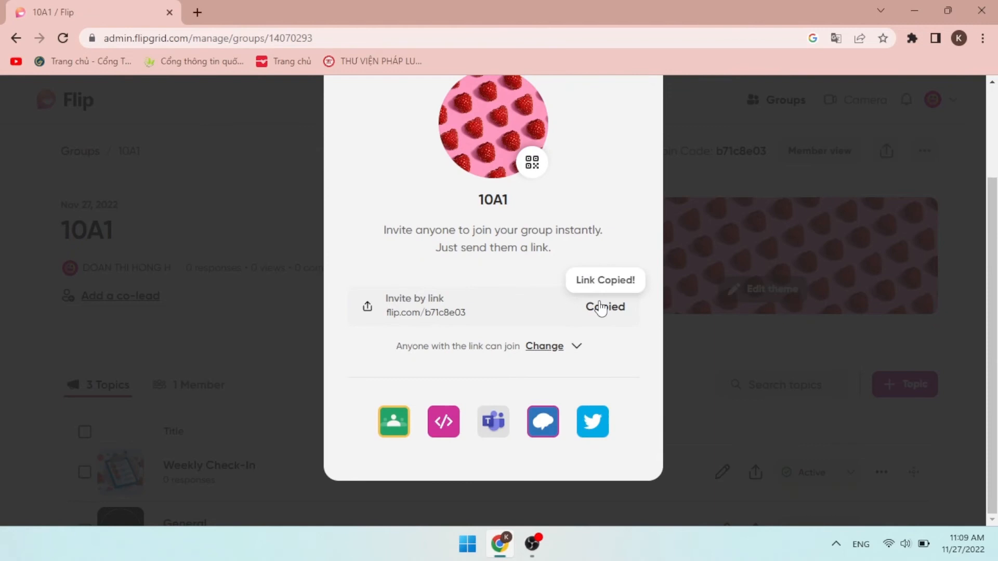
mouse_move(516, 470)
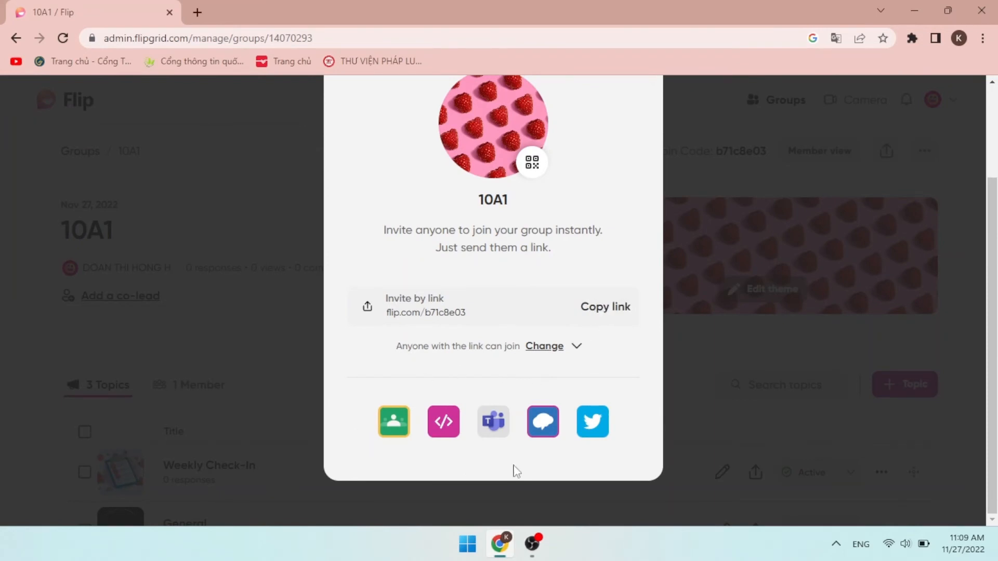
mouse_move(634, 443)
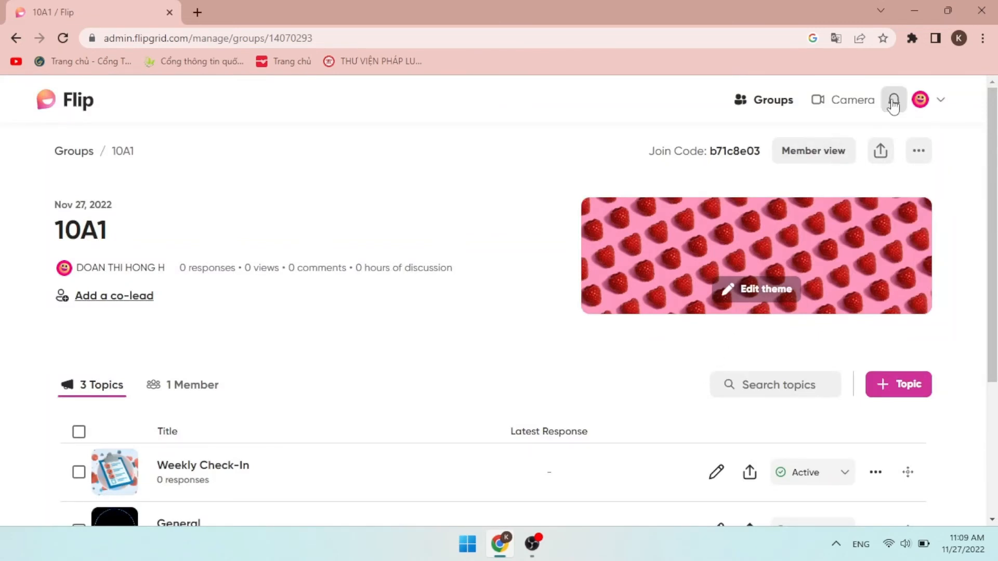
Check the notifications bell and close it again on the group's page.
click(894, 100)
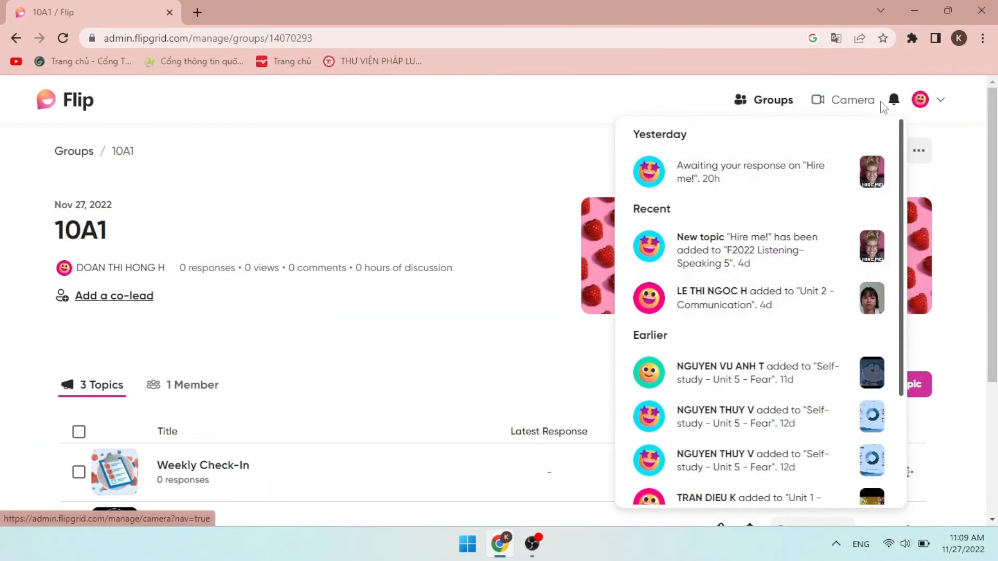
click(894, 100)
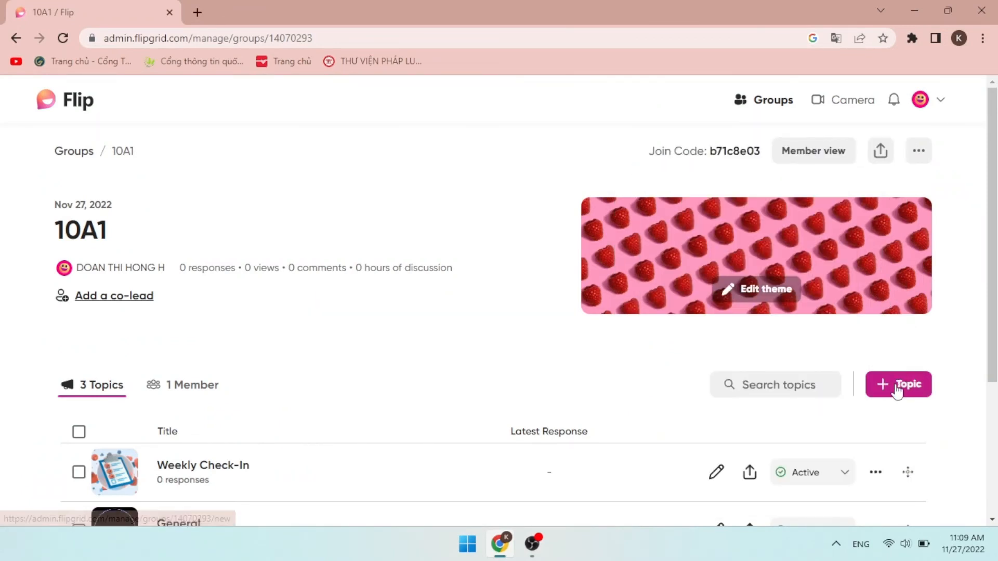
Start a new topic asking the best way to volunteer, with a description to present your idea.
click(898, 384)
text(What is the b)
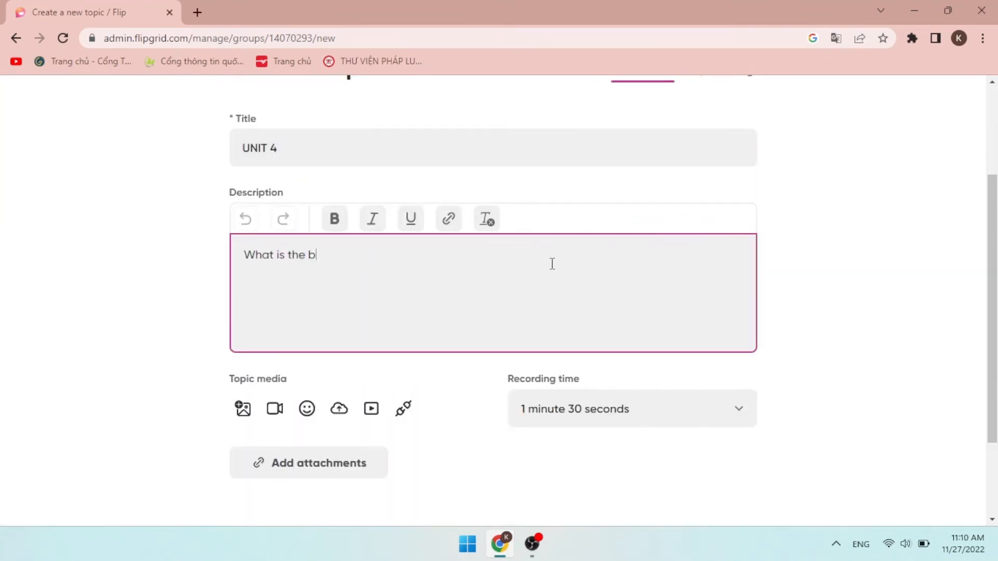
text(est way to volunteer?)
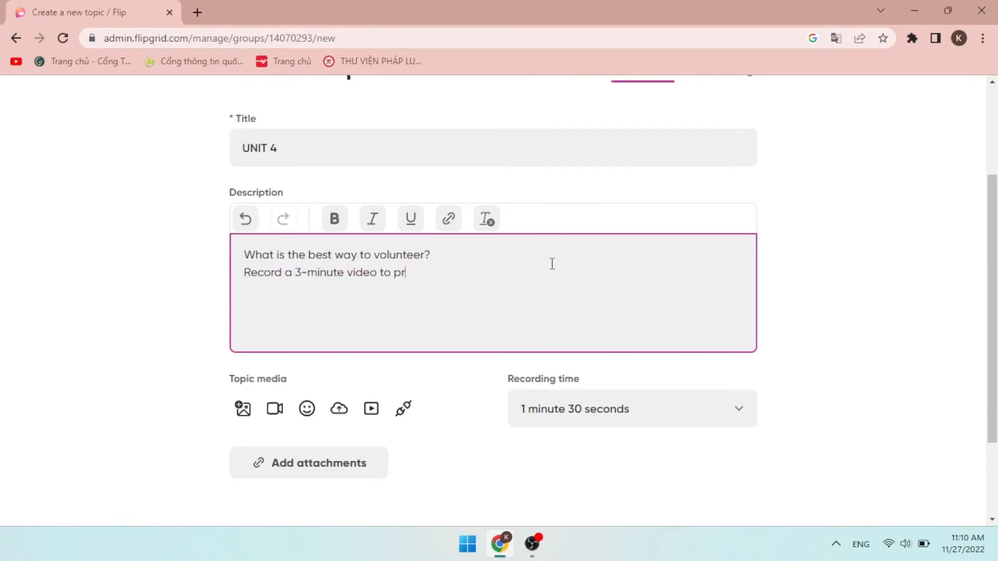
text(esent your idea.)
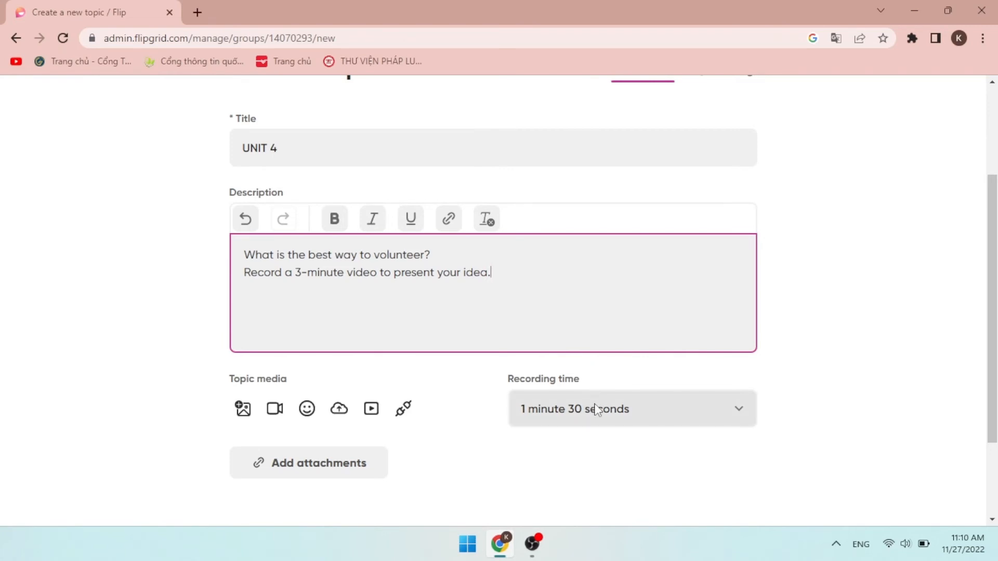
Set the recording time to 3 minutes and post the topic.
click(632, 409)
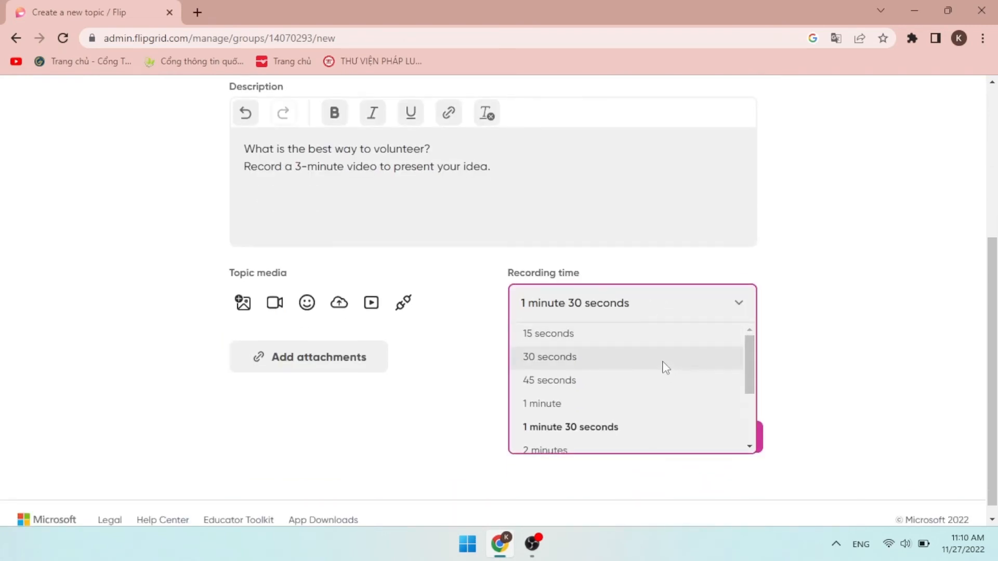
scroll(down, 3)
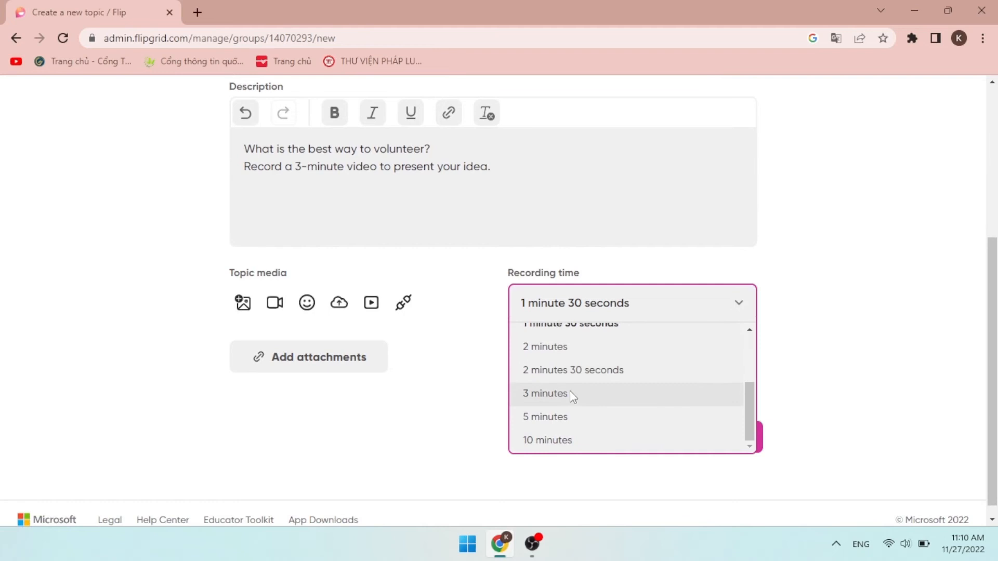
click(545, 393)
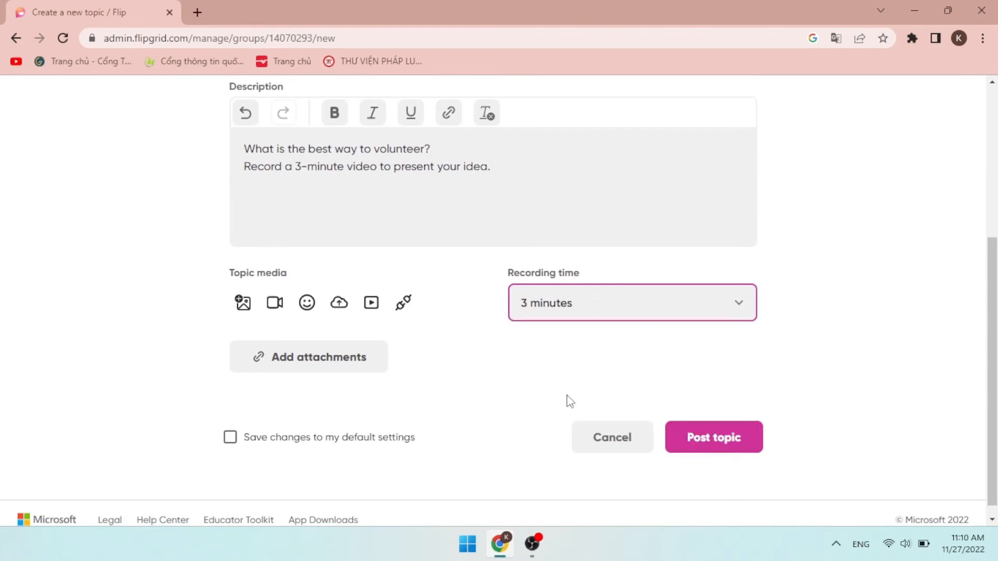
mouse_move(732, 379)
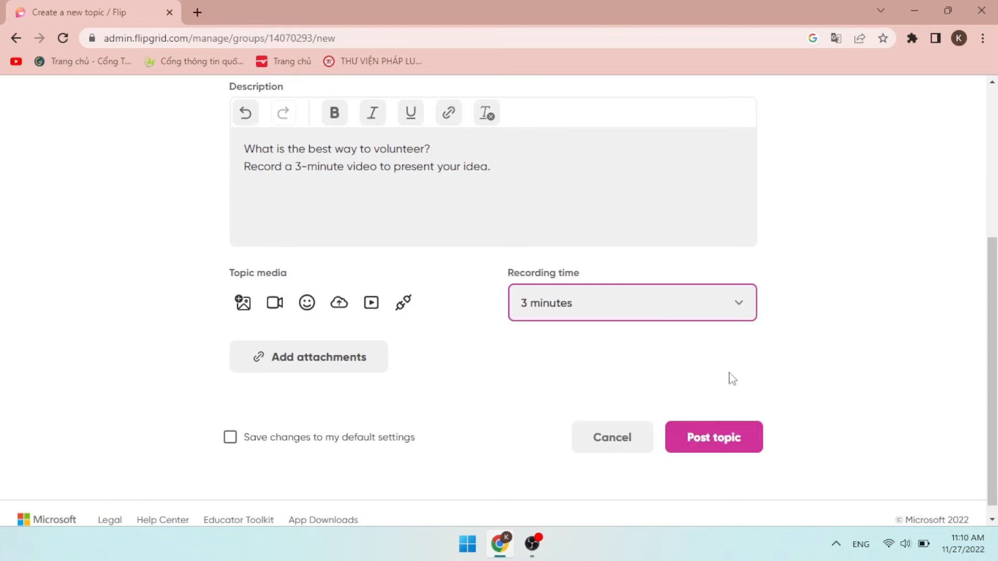
mouse_move(724, 450)
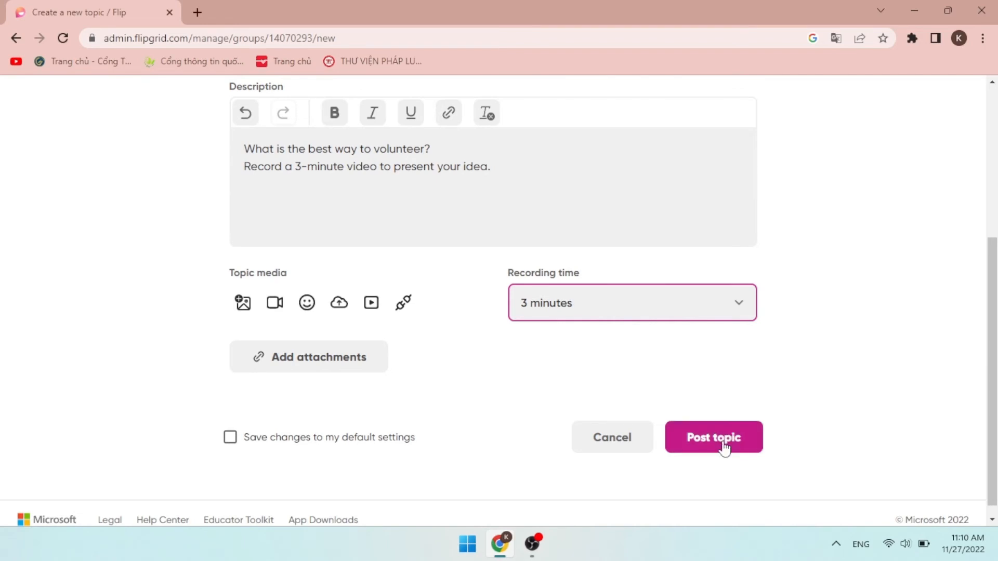
click(714, 437)
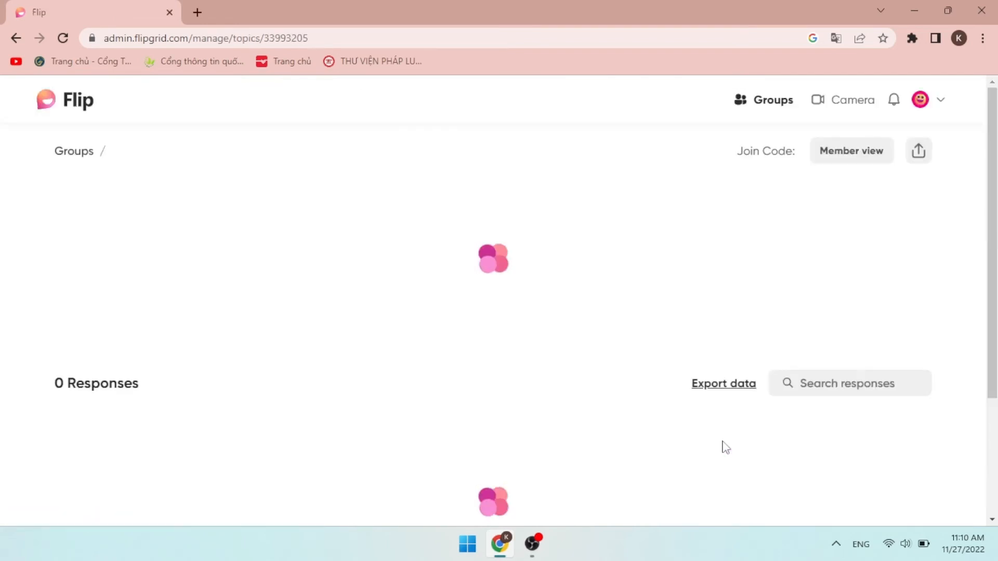
Dismiss the topic-ready dialog with All Set! and switch to Member view in a new tab.
click(676, 228)
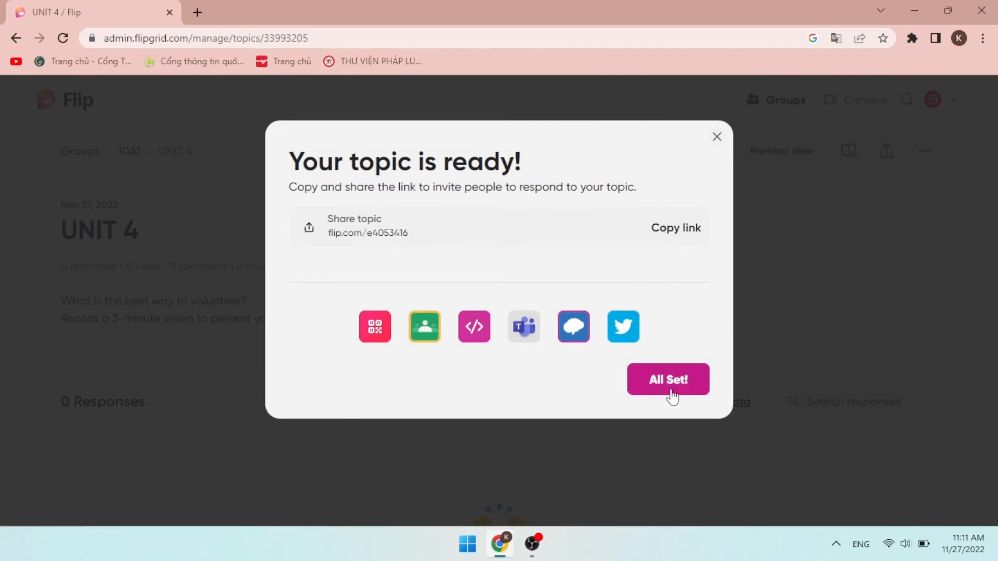
click(669, 378)
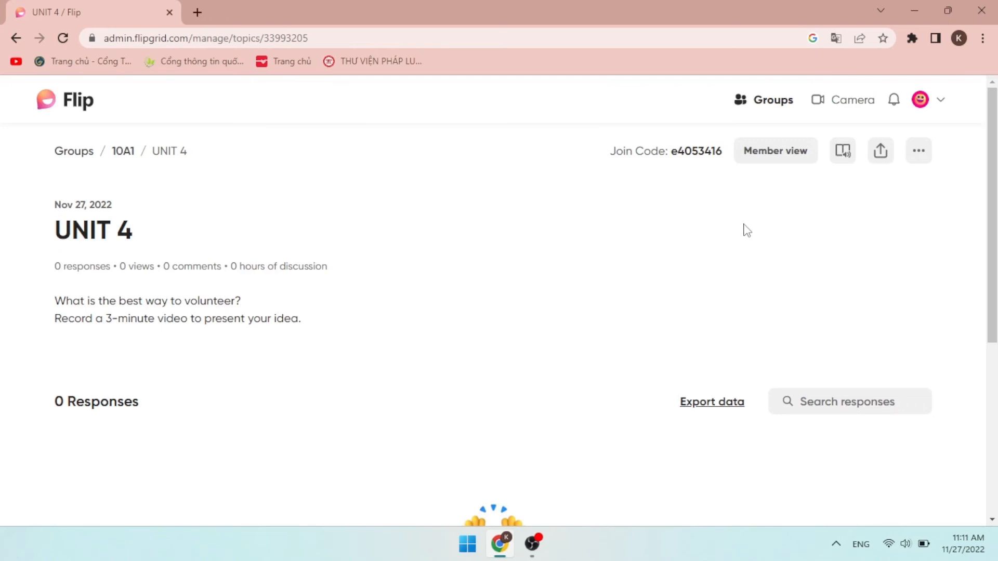
mouse_move(719, 239)
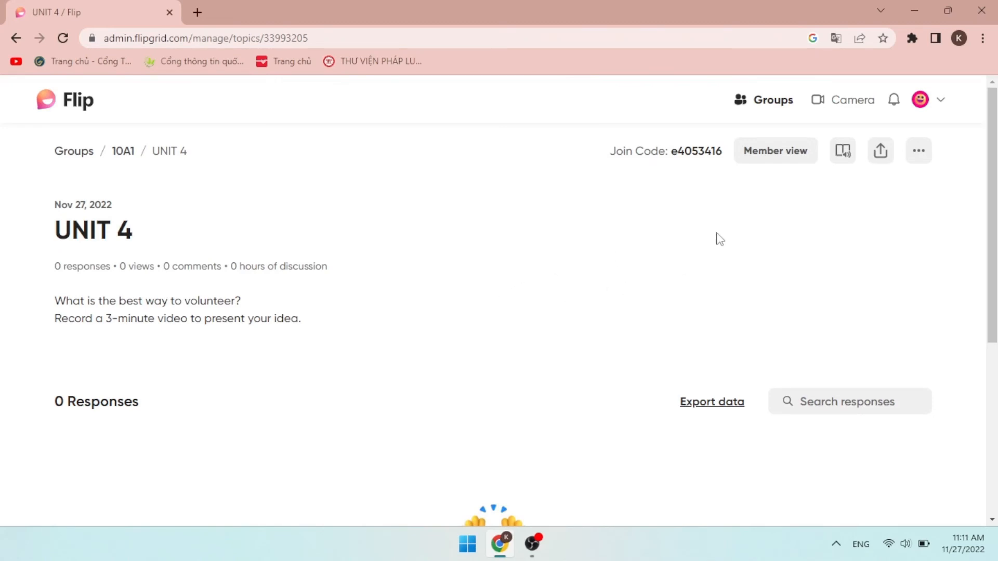
mouse_move(767, 162)
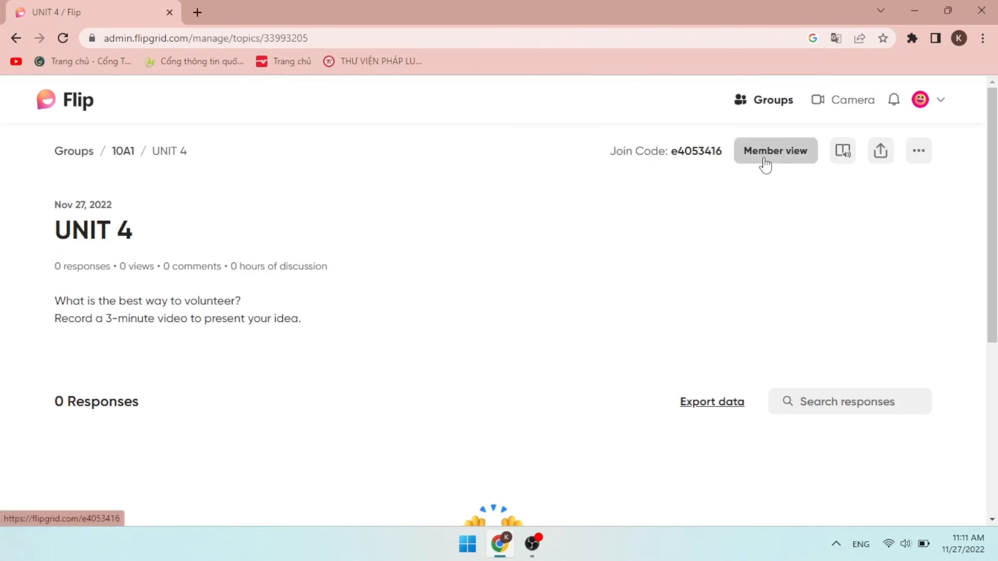
click(776, 151)
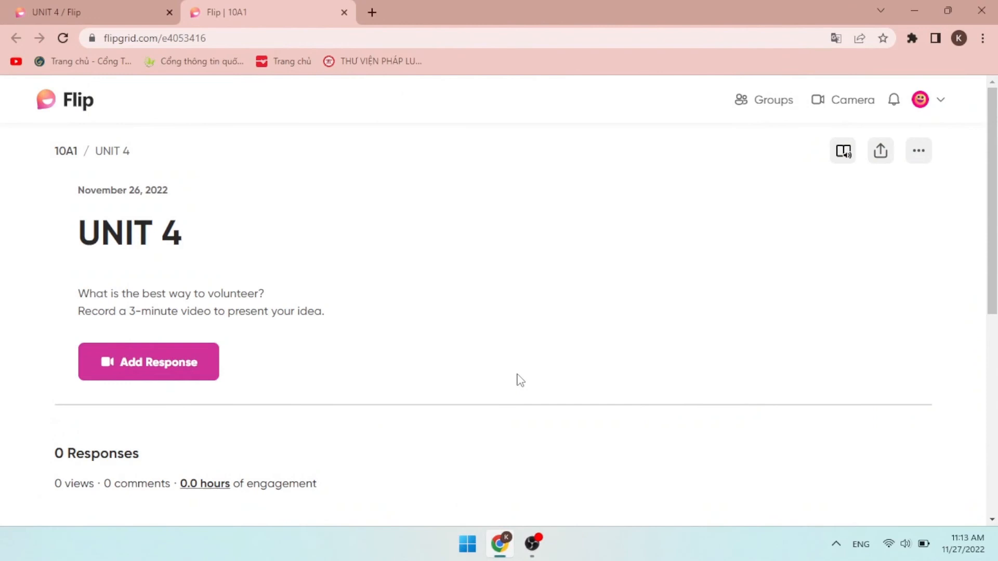
Add a response by uploading the Hanh.mp4 clip into the topic's recorder.
click(151, 361)
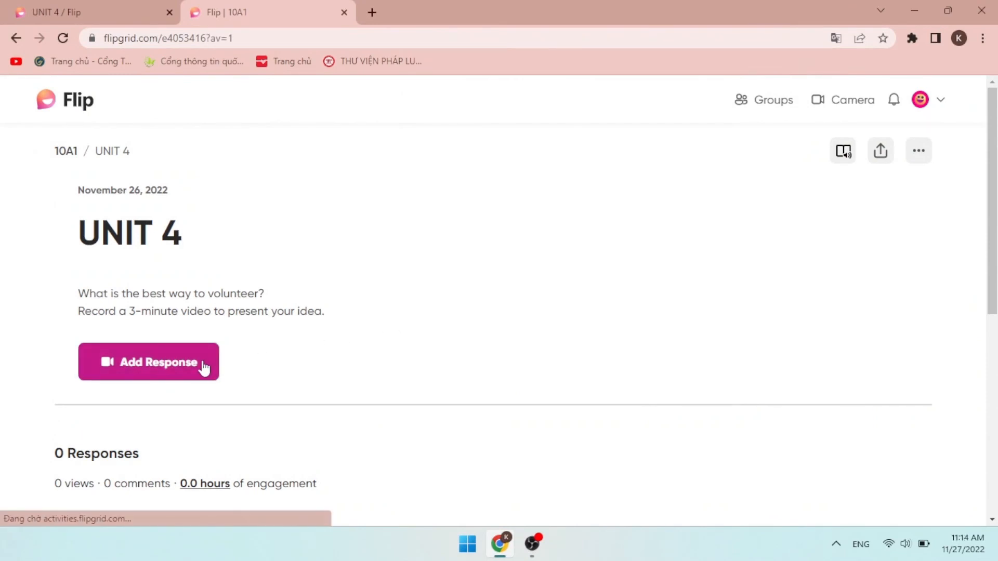
click(150, 362)
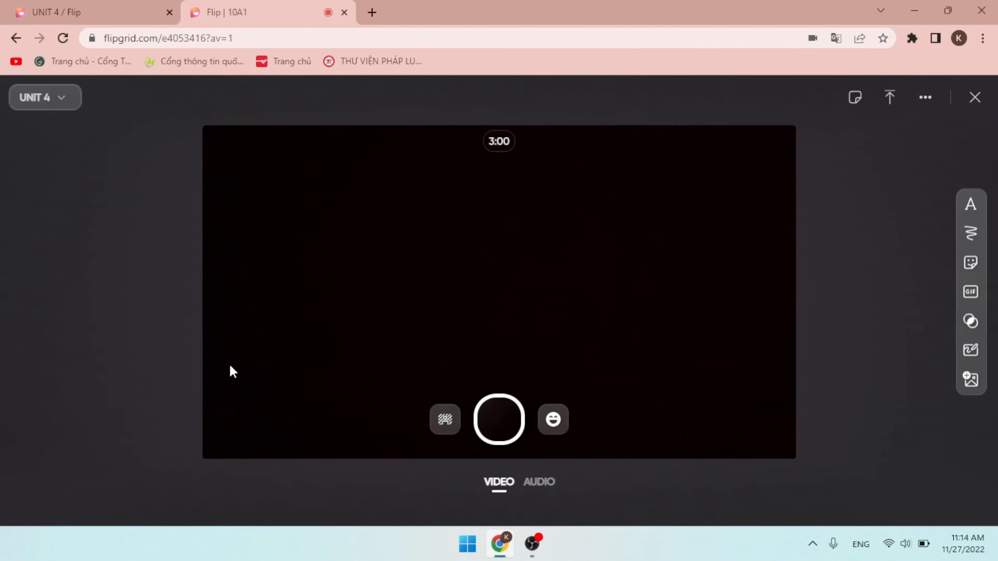
mouse_move(848, 271)
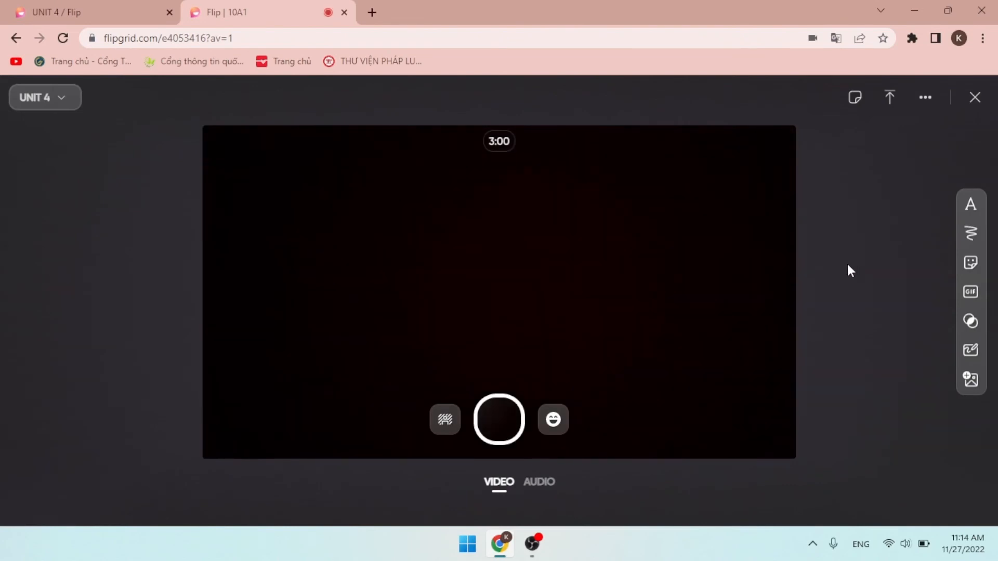
mouse_move(832, 161)
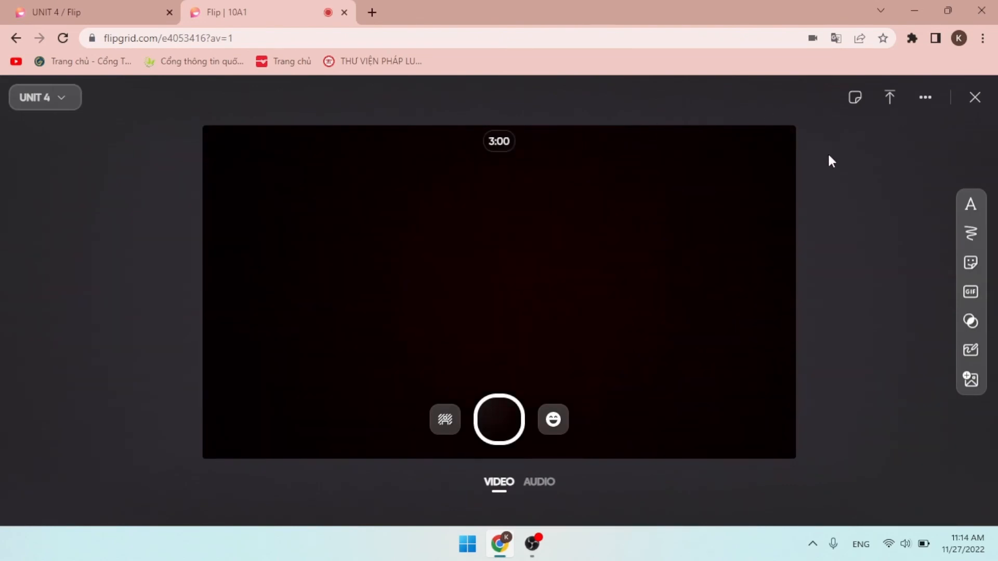
mouse_move(891, 98)
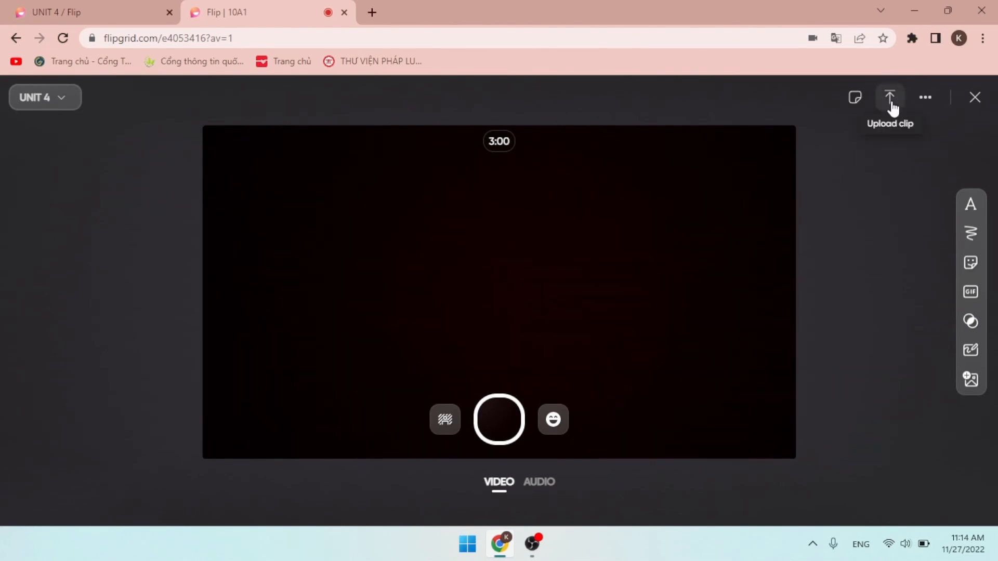
click(890, 98)
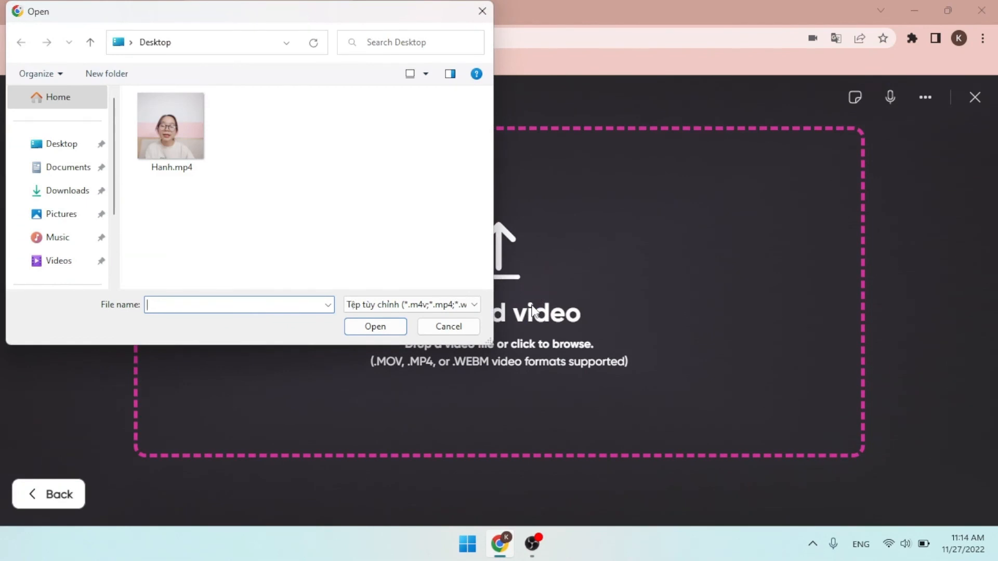
mouse_move(364, 175)
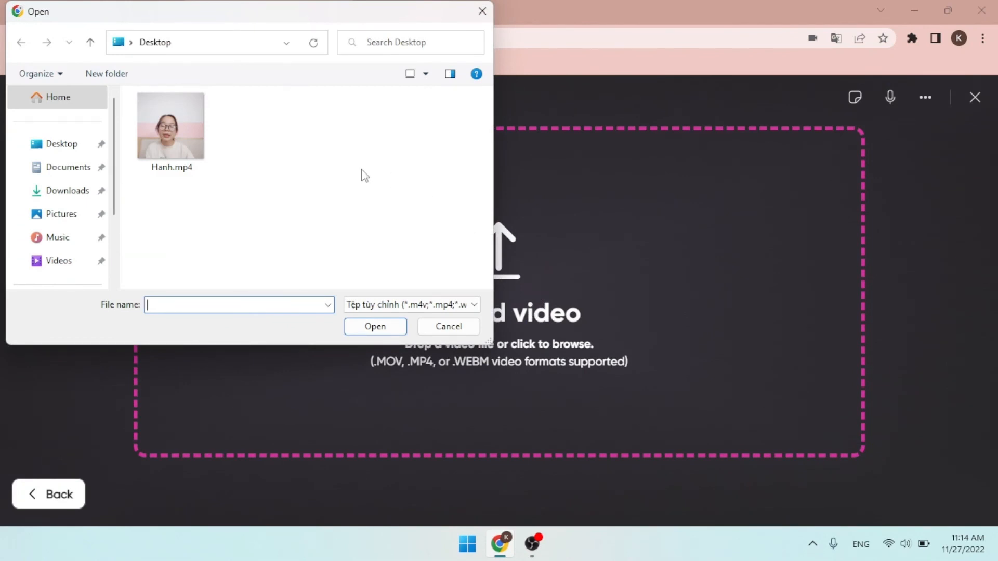
click(171, 126)
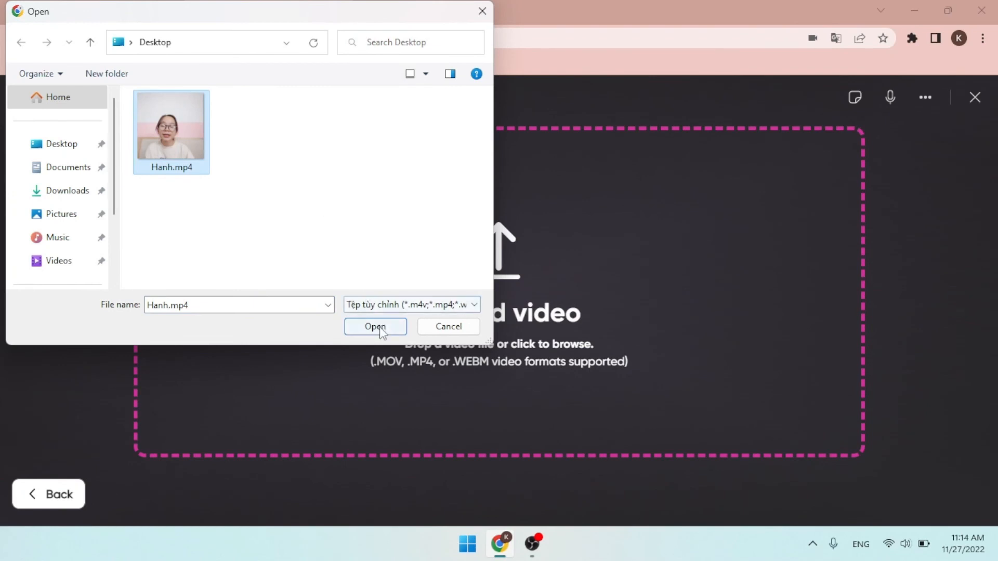
click(376, 327)
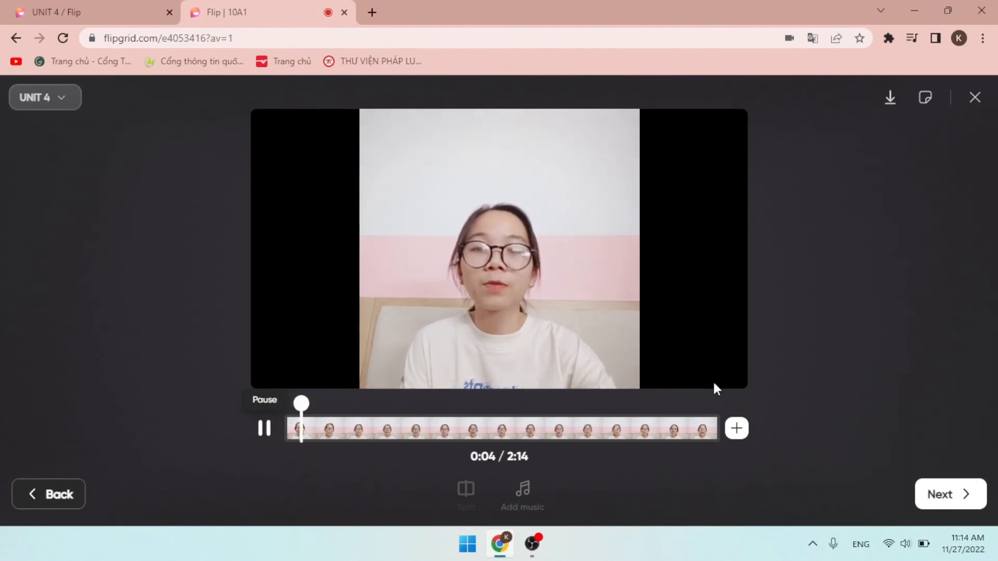
Proceed to posting and caption the video 'Hanh - 10A1 - G6'.
click(950, 494)
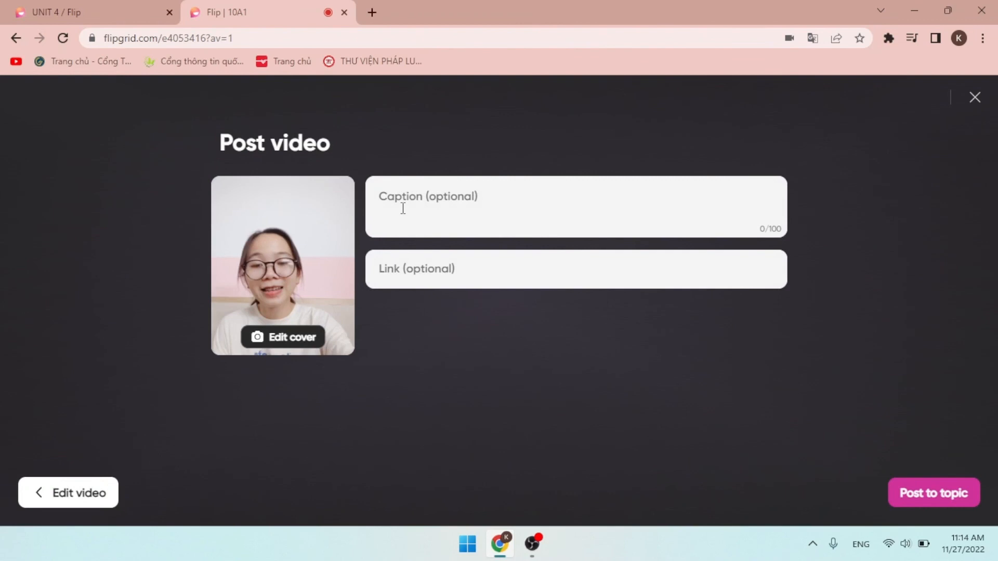
click(432, 204)
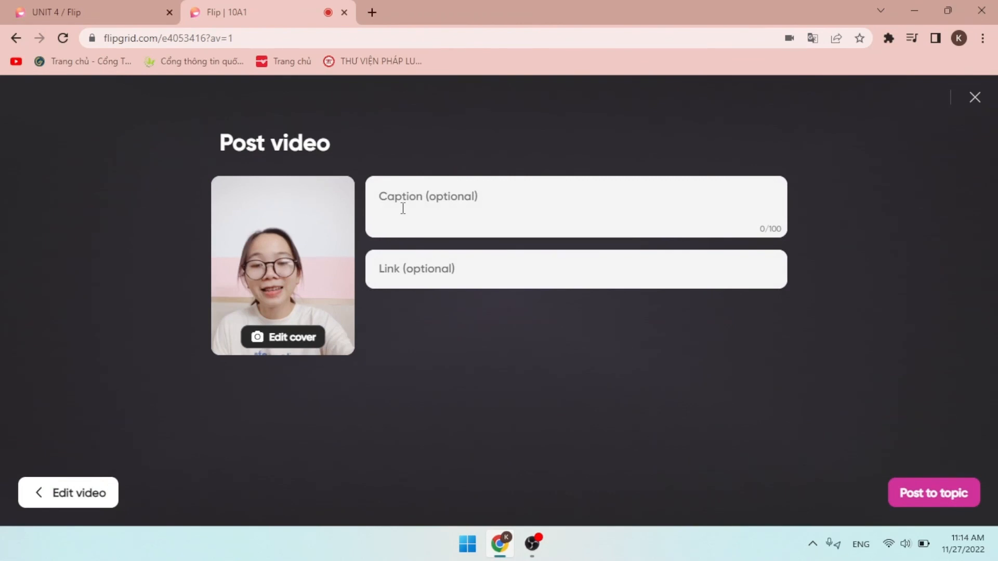
text(Hanh - 10A1 - G6)
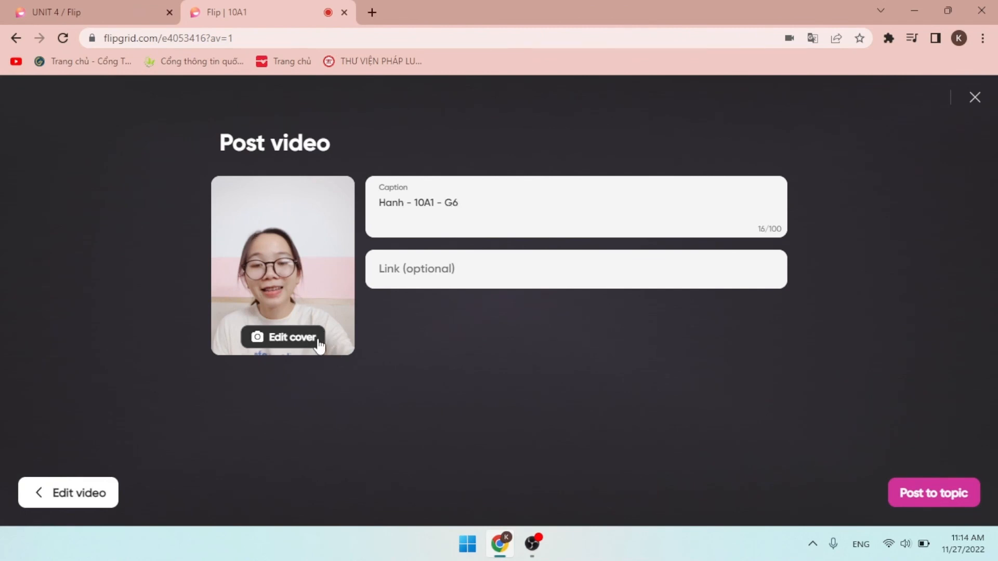
Use the opening video frame as the cover and post the response to the topic.
click(291, 337)
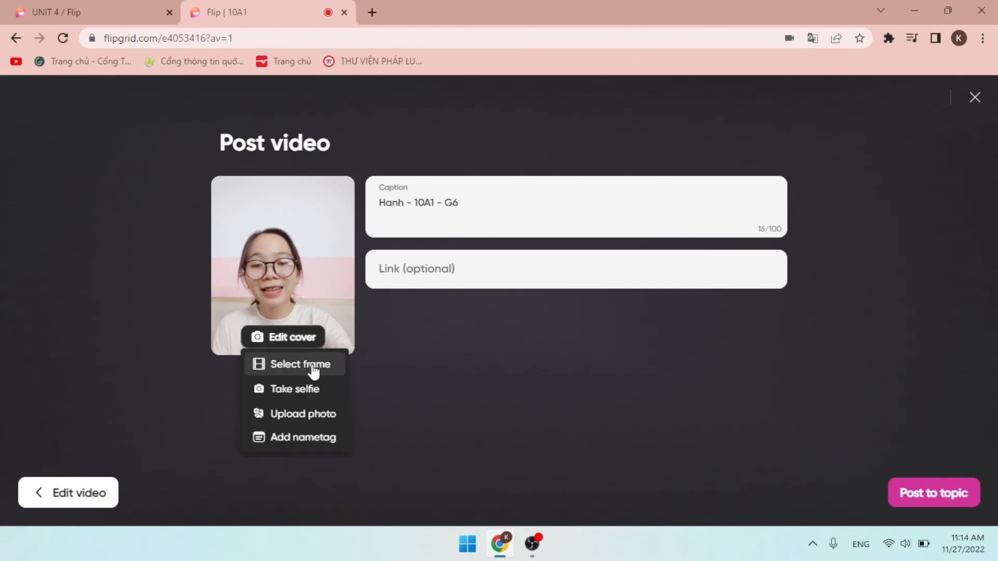
click(299, 364)
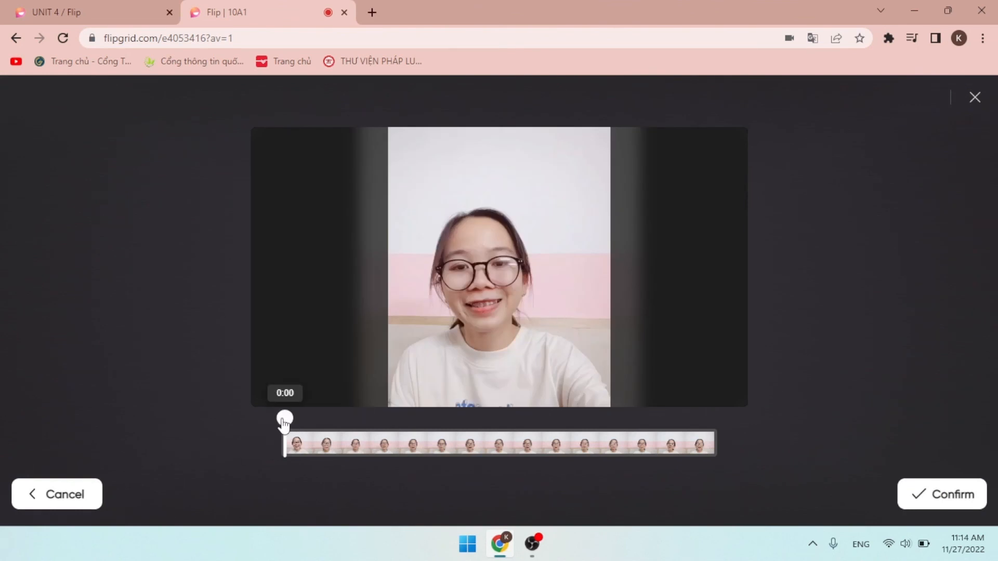
click(956, 495)
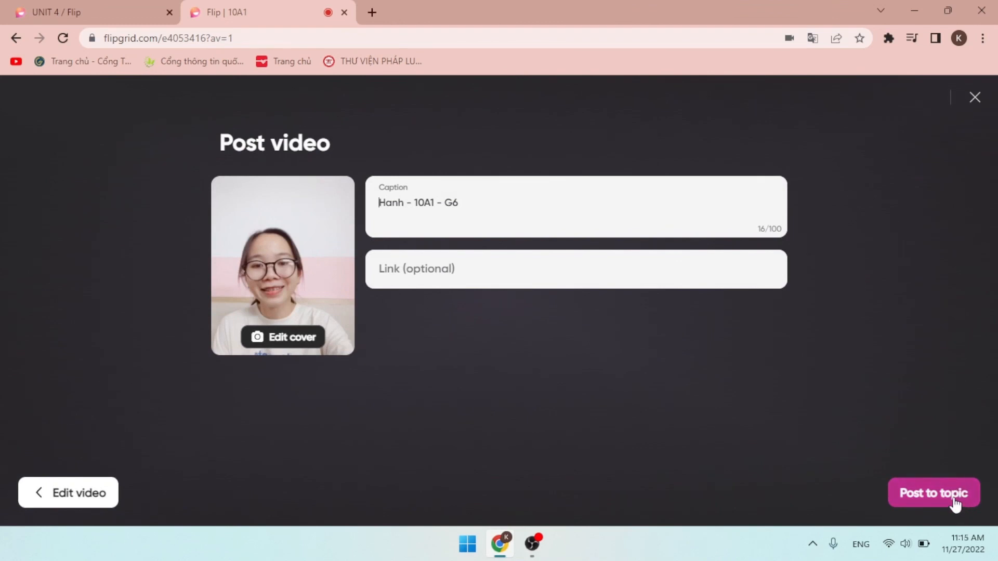
click(933, 493)
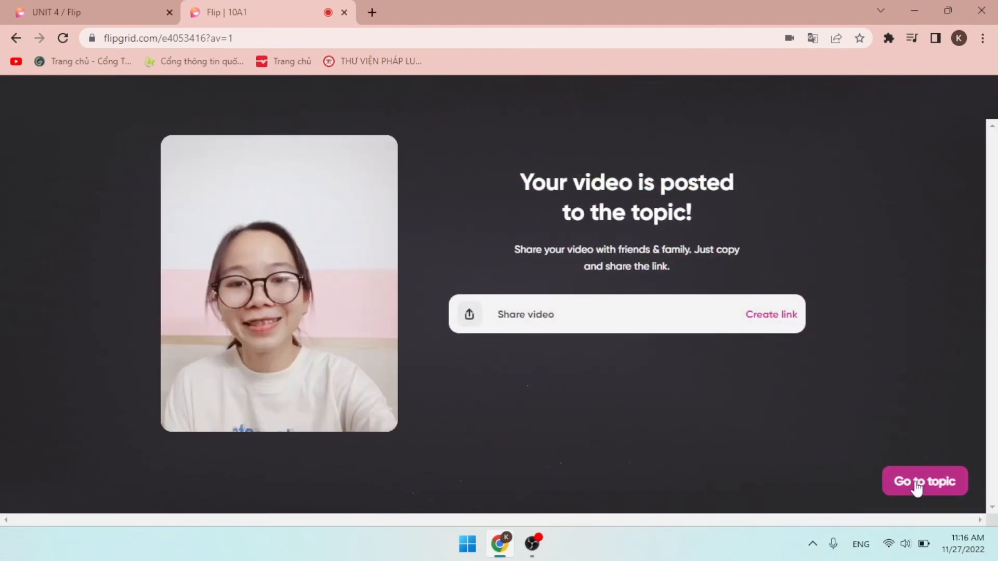
Return to the UNIT 4 topic page and view its Responses section listing 1 response.
click(925, 480)
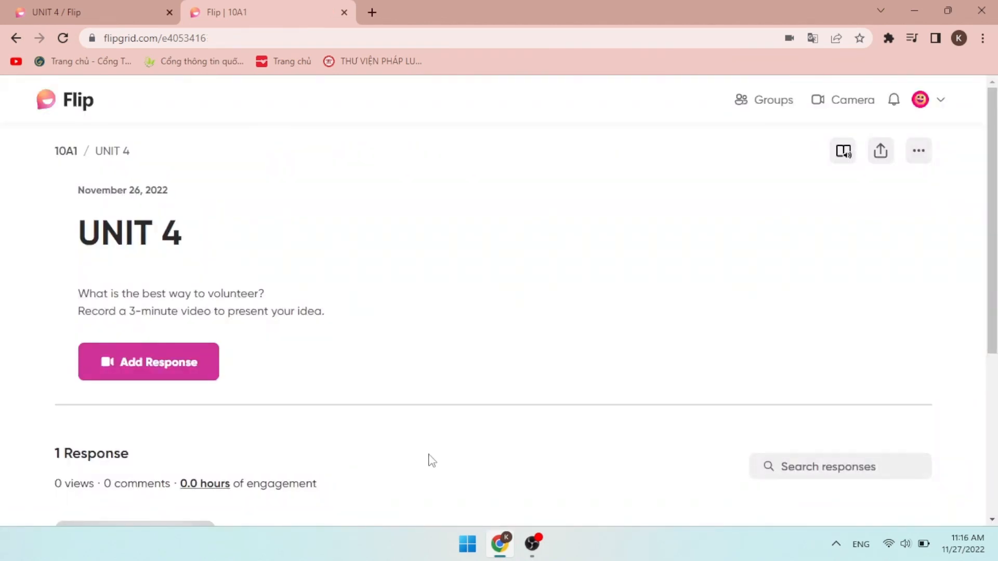
scroll(down, 3)
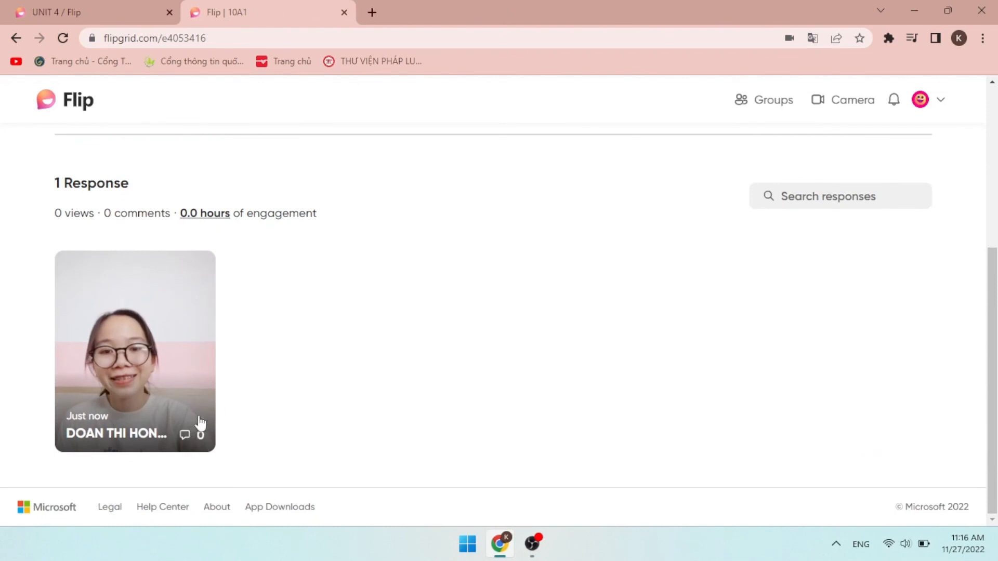
mouse_move(323, 355)
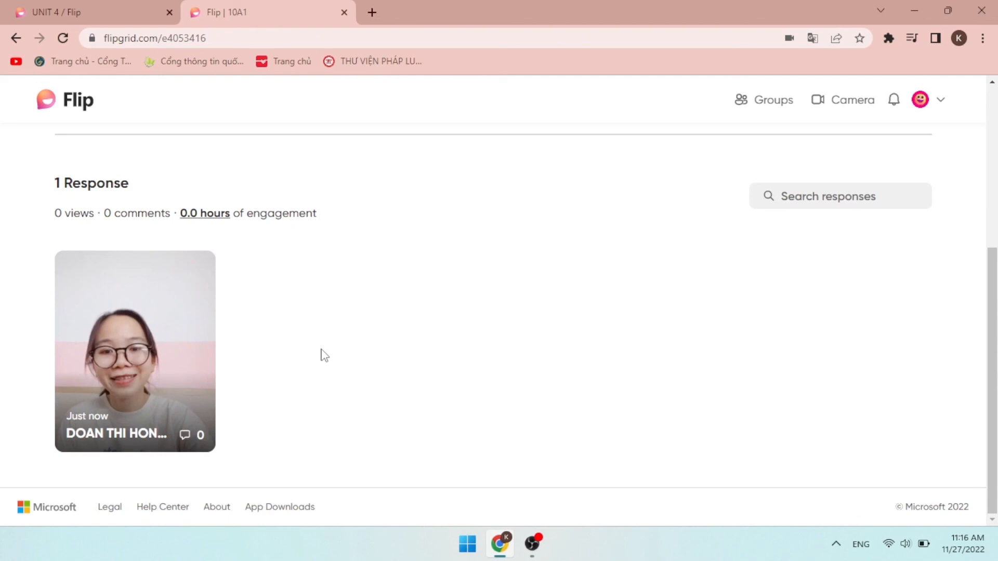